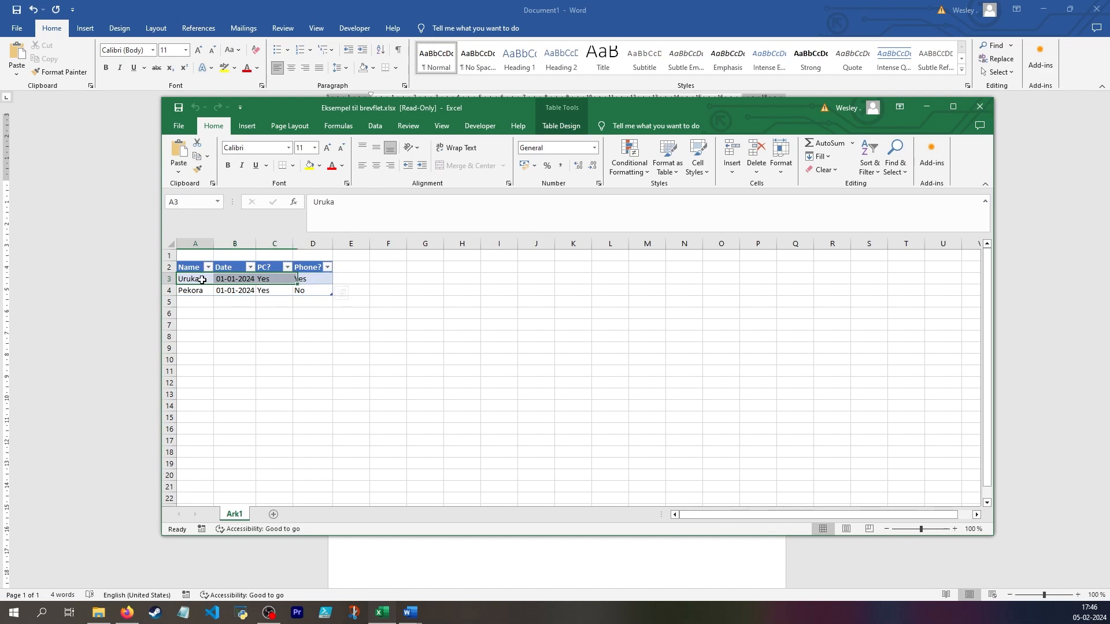
# Step: Review Uruka's Date and PC answers in Eksempel til brevflet.xlsx, then close Excel
pyautogui.click(234, 278)
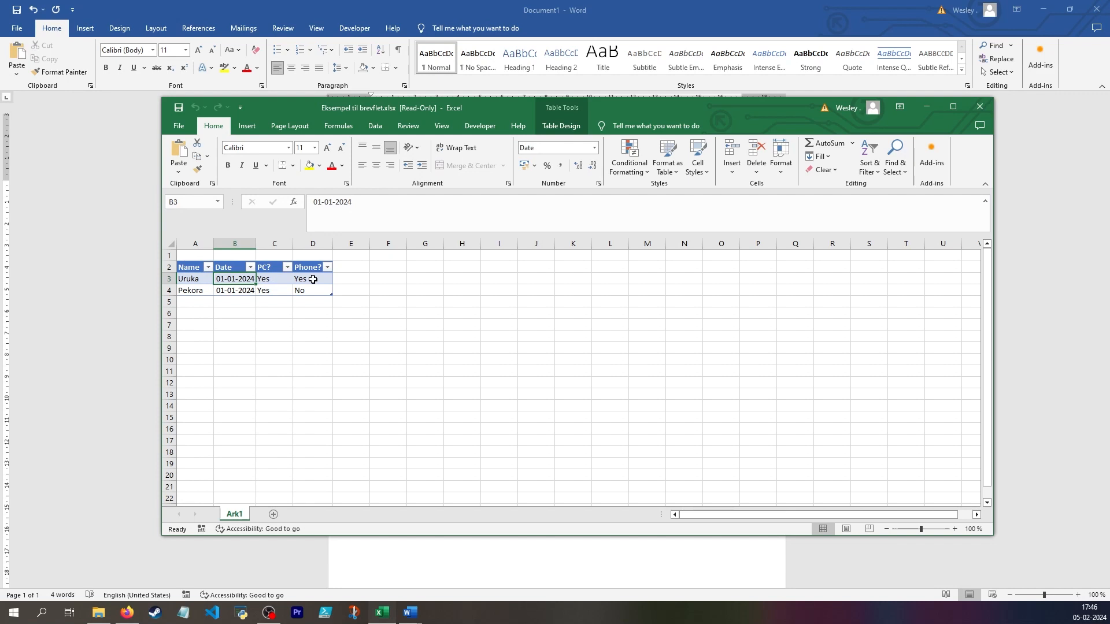
pyautogui.moveTo(425, 261)
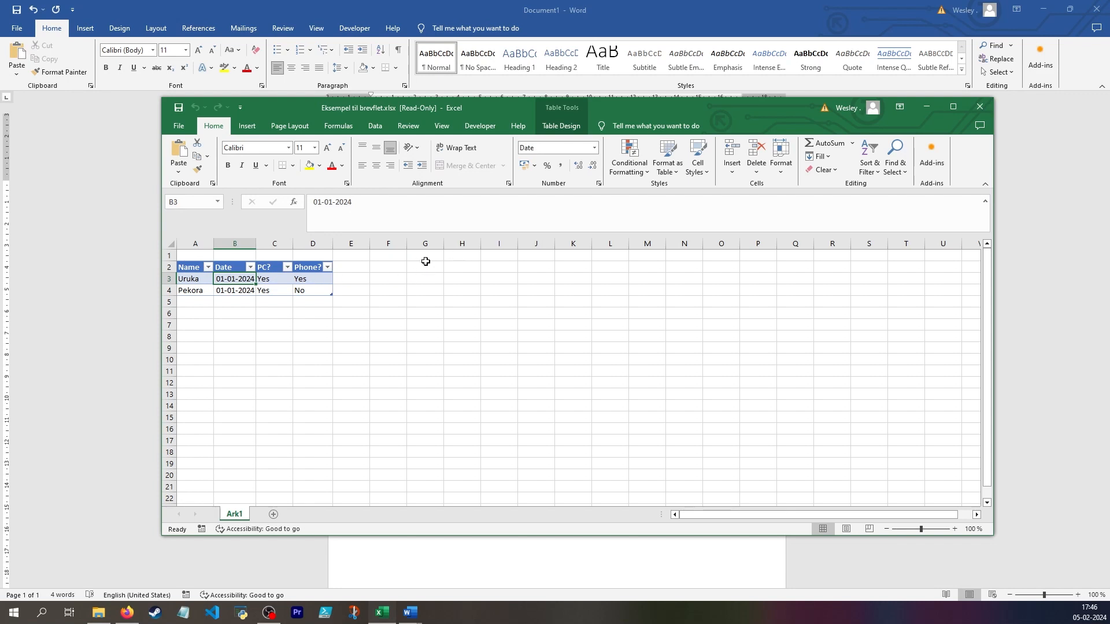
pyautogui.click(273, 278)
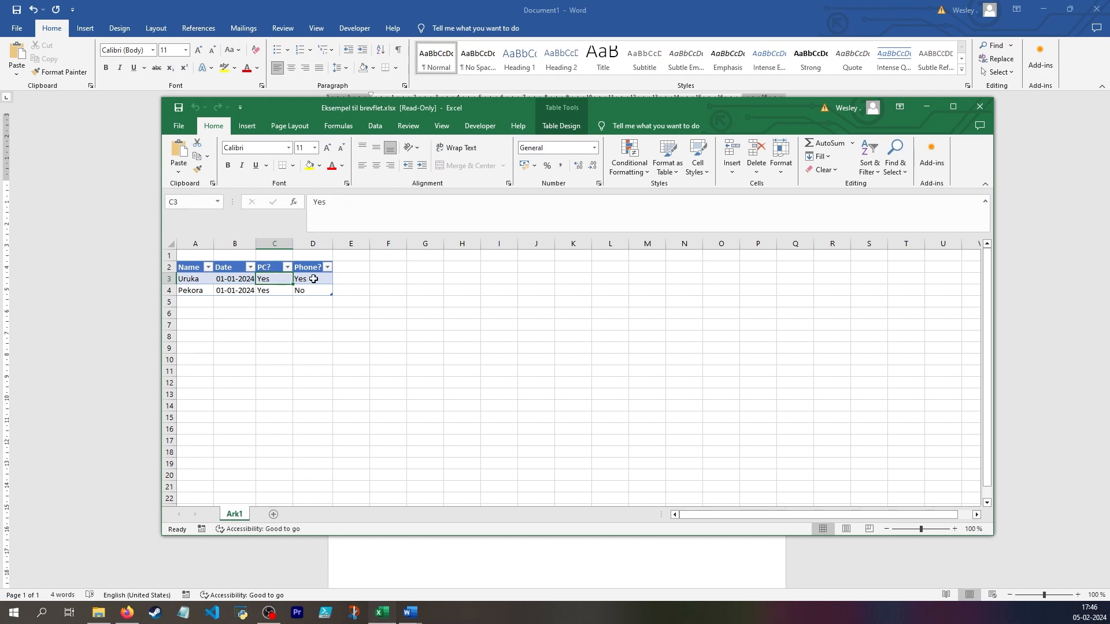
pyautogui.click(312, 291)
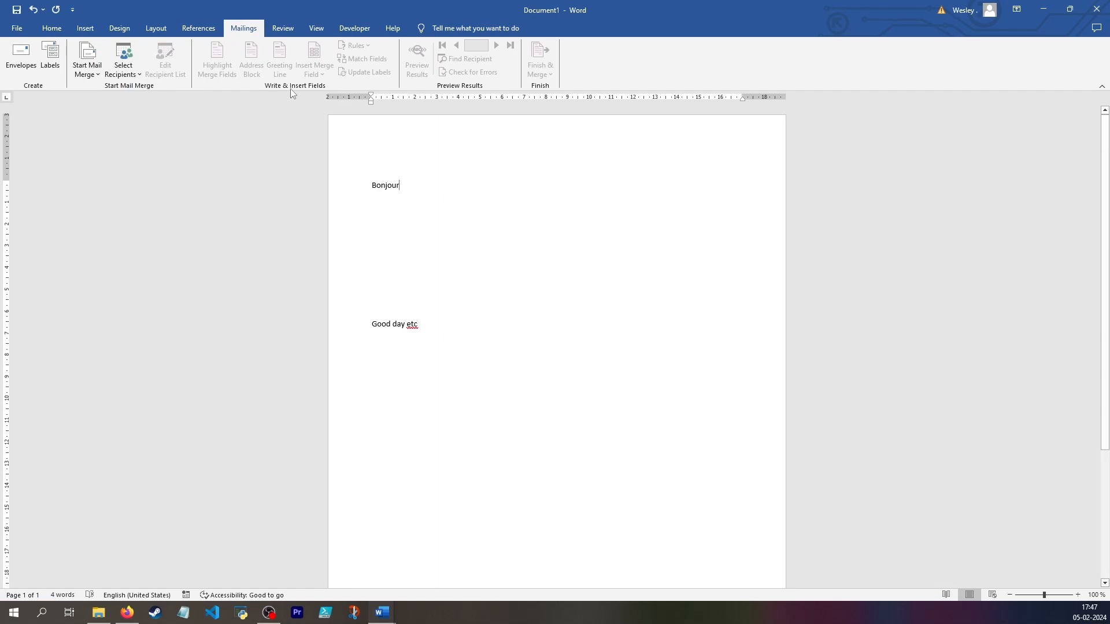
# Step: Use sheet Ark1$ of Eksempel til brevflet.xlsx as the existing recipient list
pyautogui.click(123, 60)
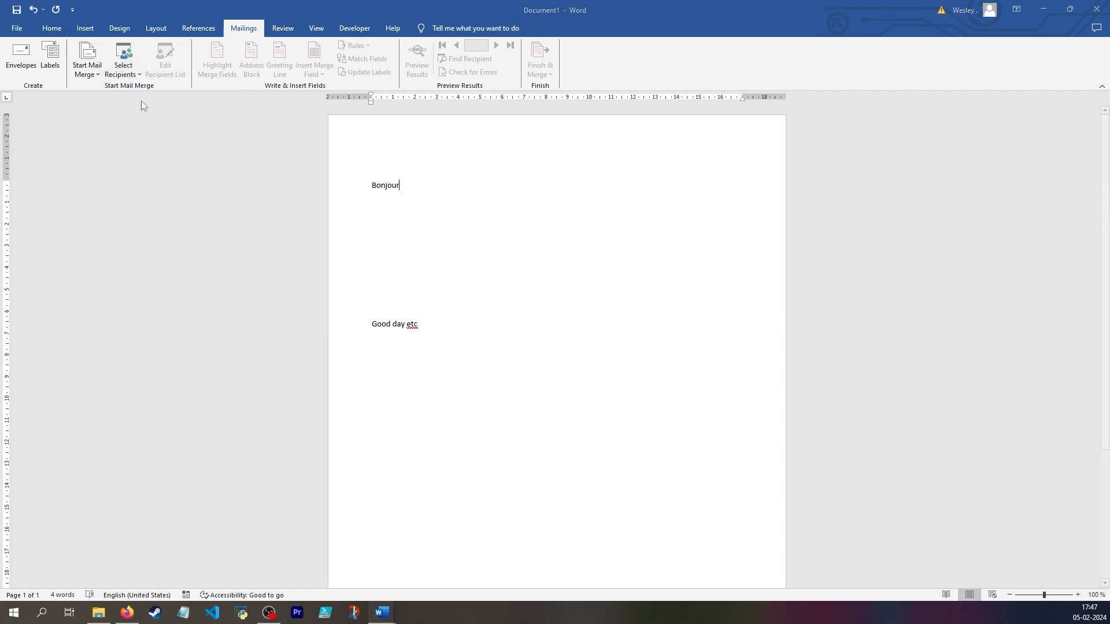
pyautogui.click(122, 60)
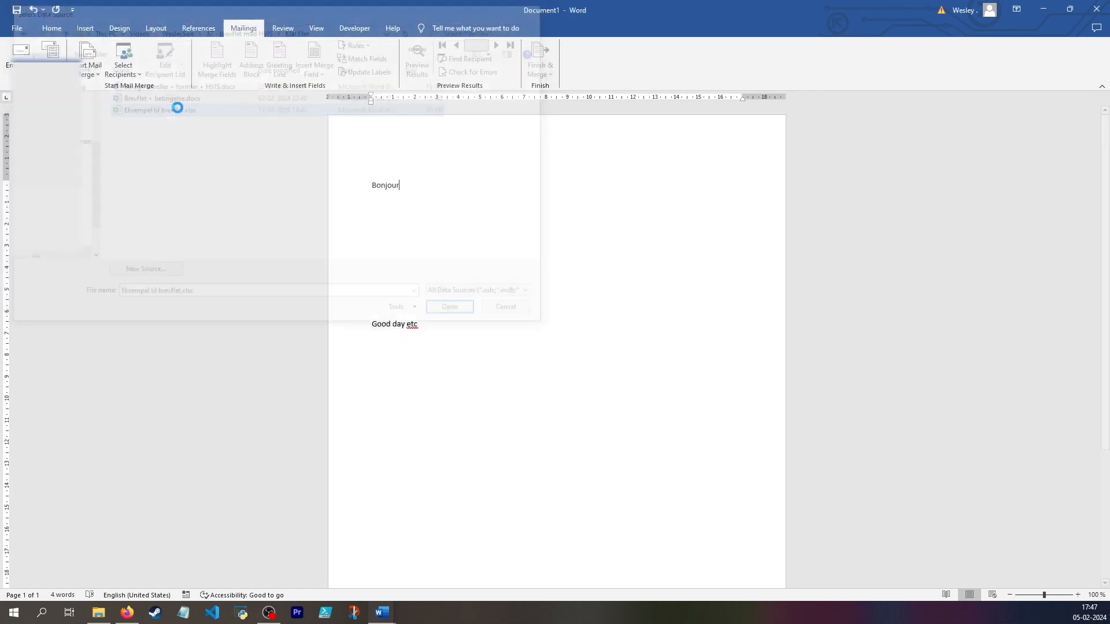
pyautogui.click(450, 306)
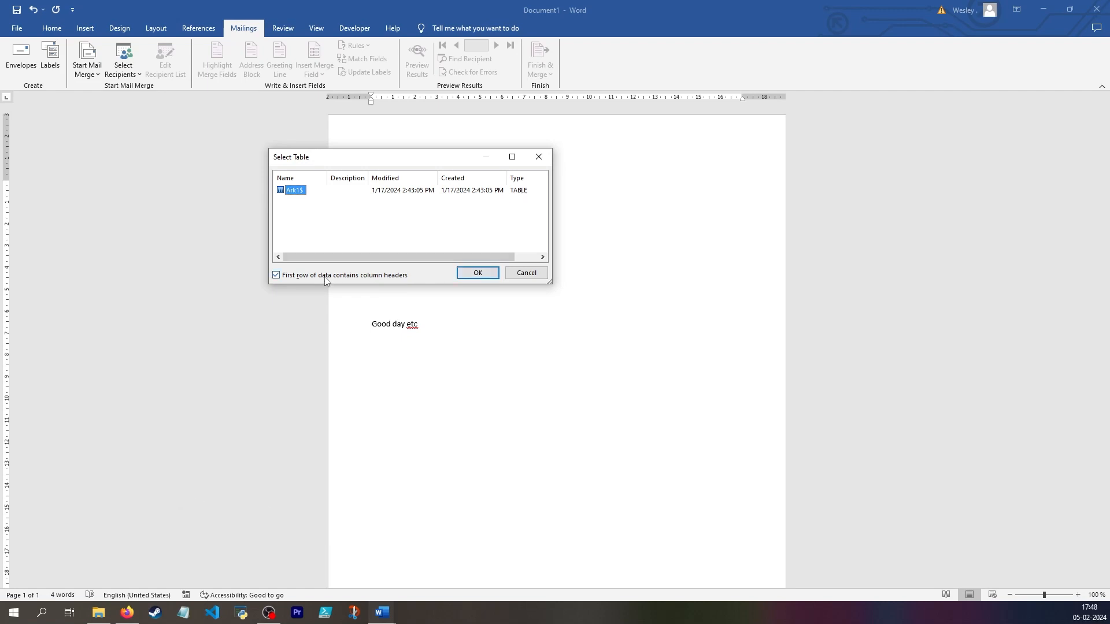
pyautogui.click(477, 273)
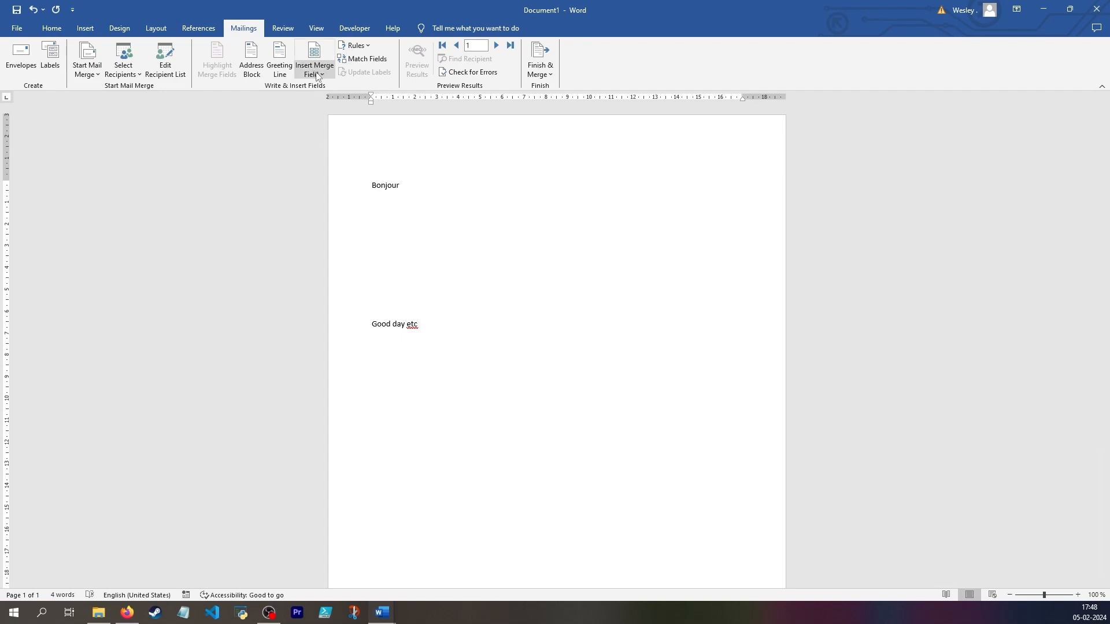
# Step: Insert the «Name» merge field after 'Bonjour' and check it with Alt+F9 field-code toggling
pyautogui.click(315, 61)
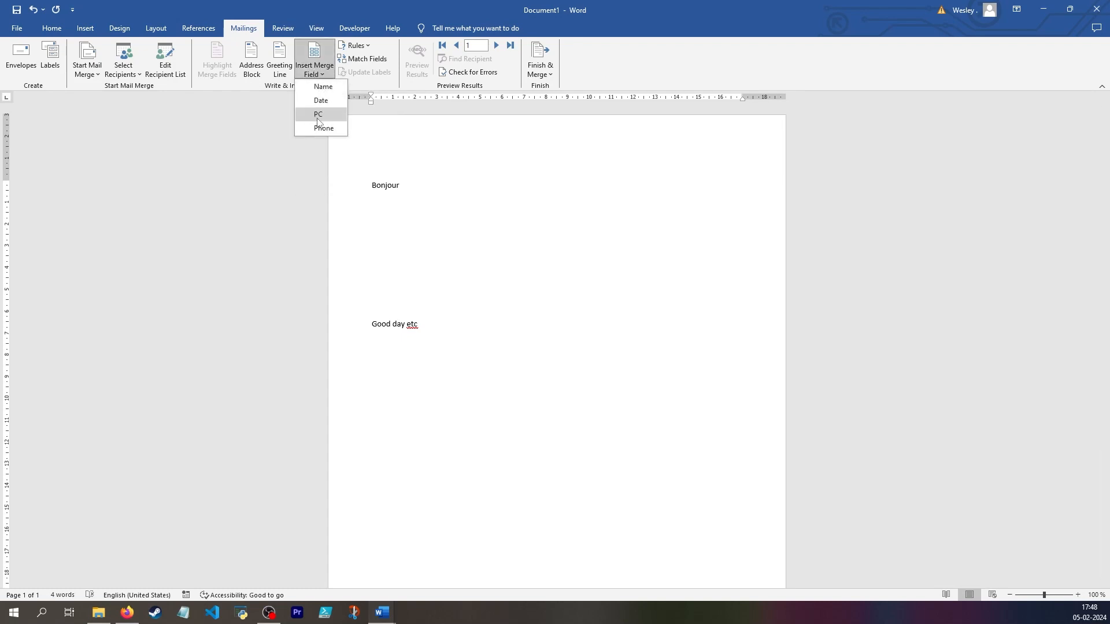
pyautogui.click(322, 86)
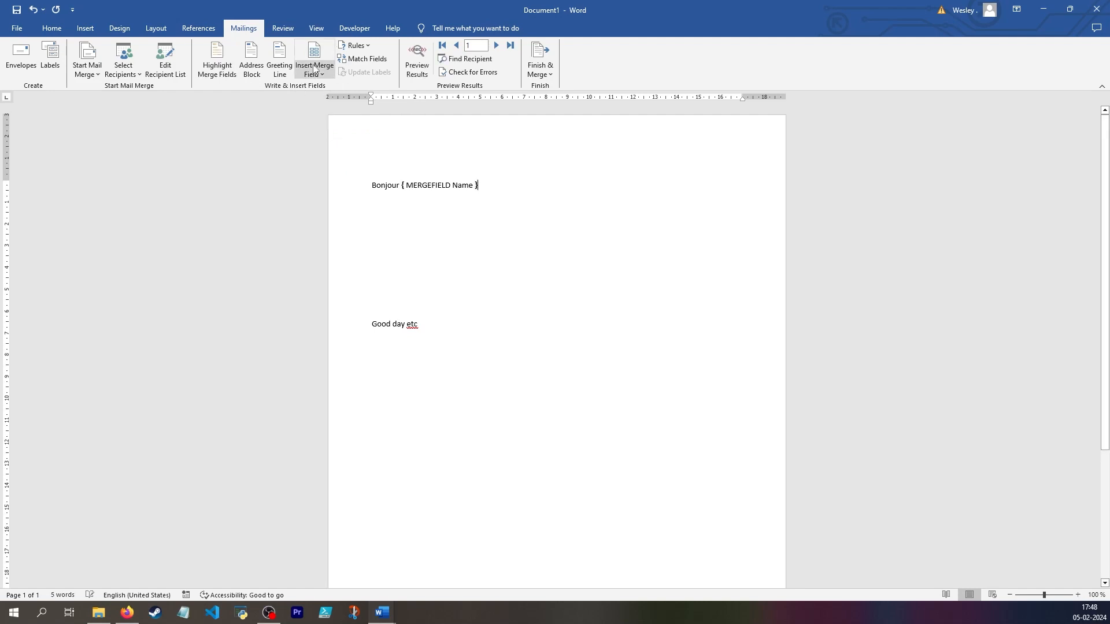
pyautogui.press('alt+f9')
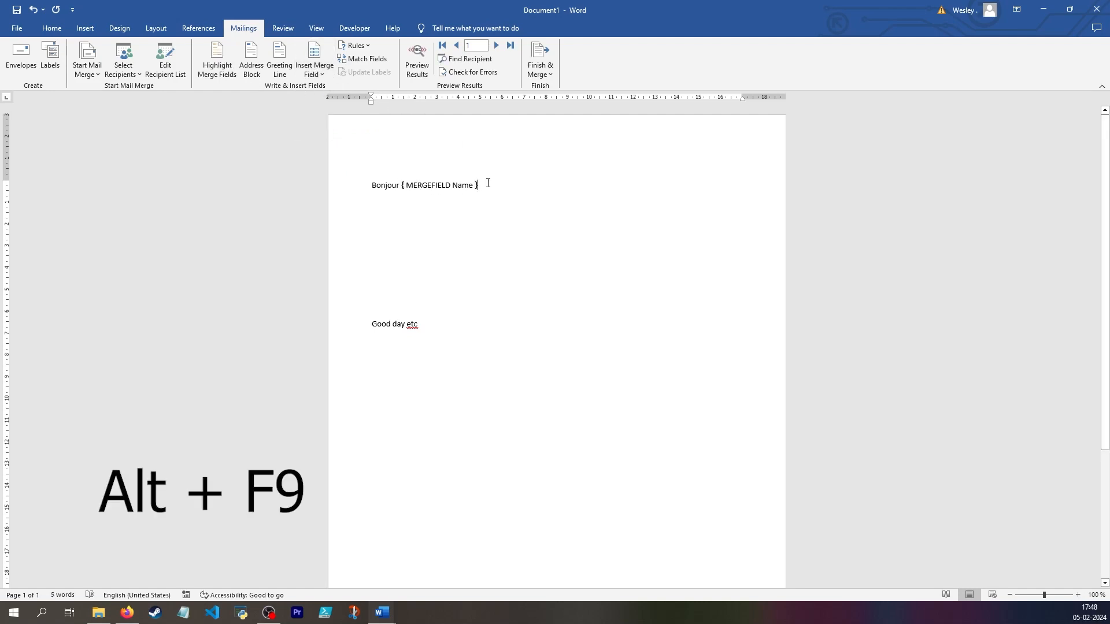
pyautogui.press('alt+f9')
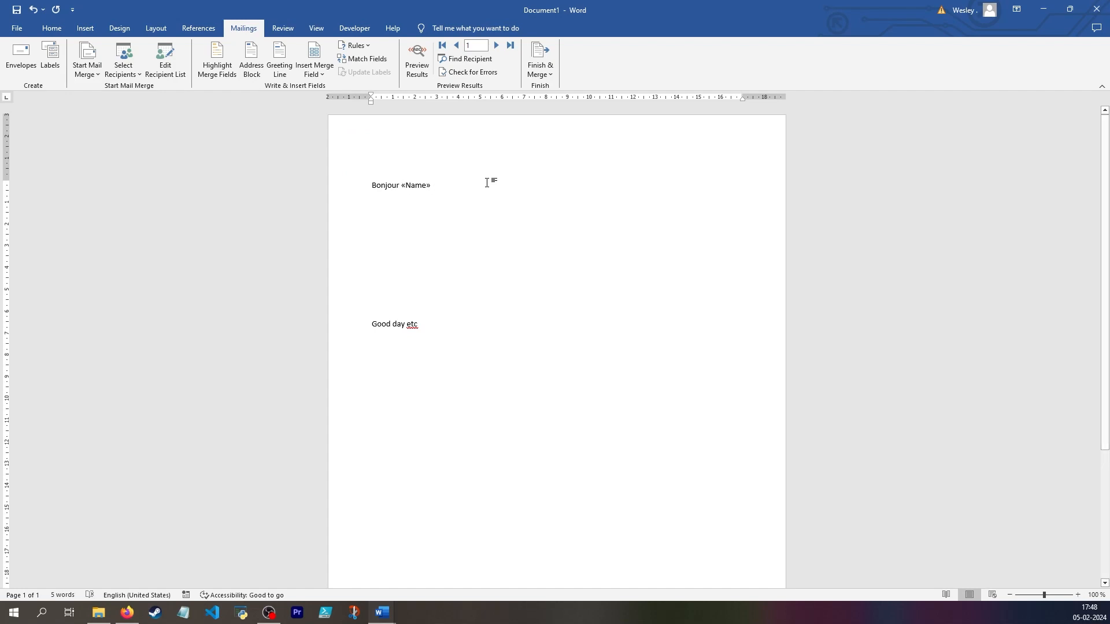
pyautogui.doubleClick(414, 185)
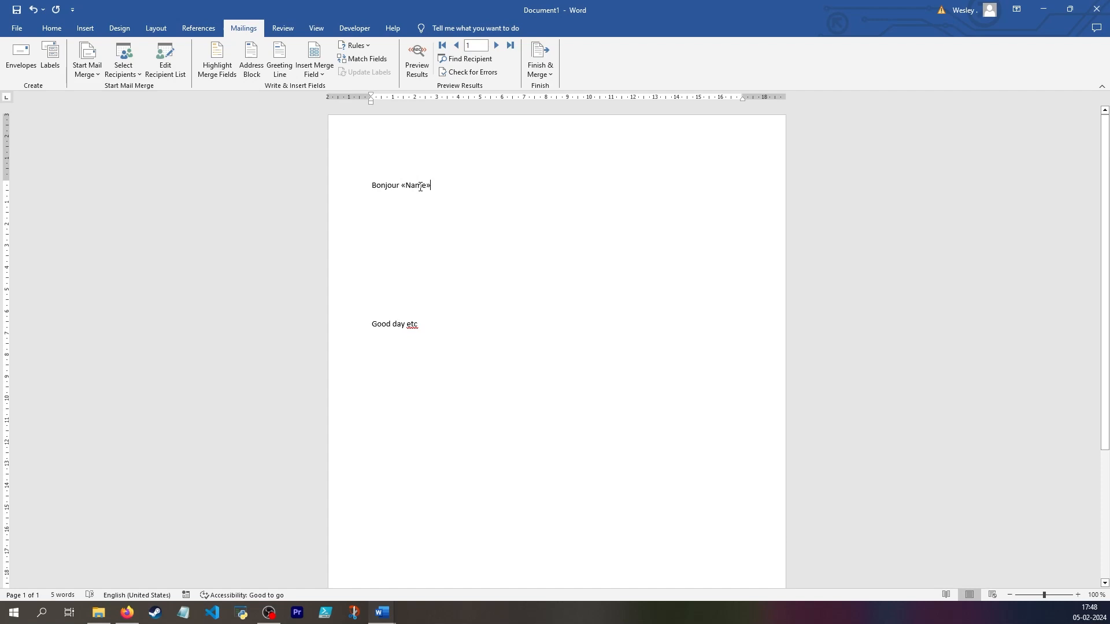
pyautogui.doubleClick(416, 185)
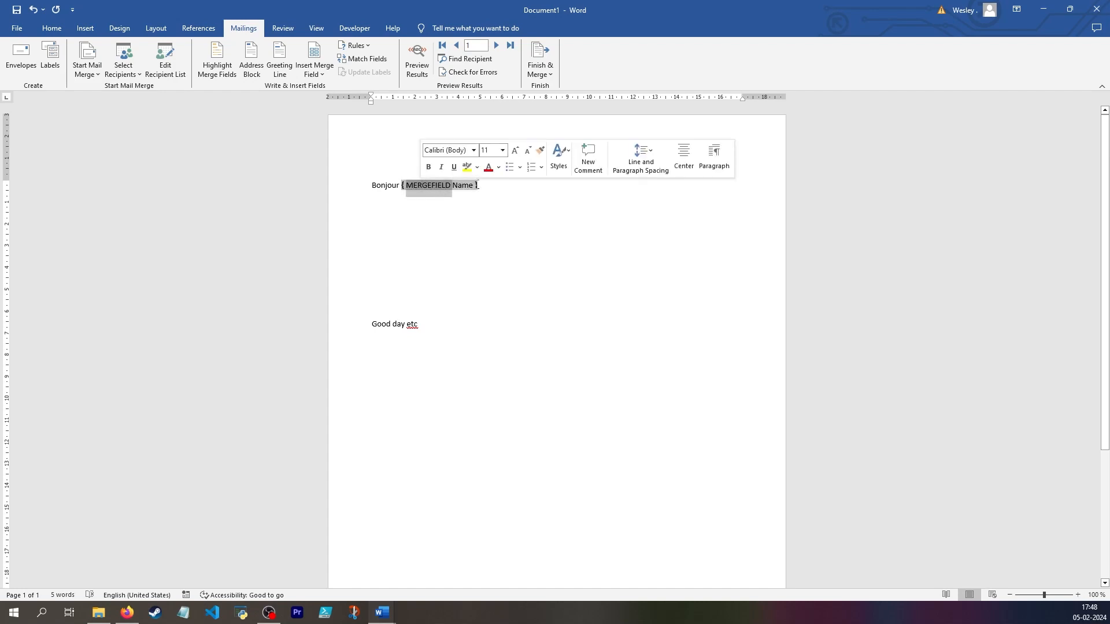
pyautogui.click(489, 222)
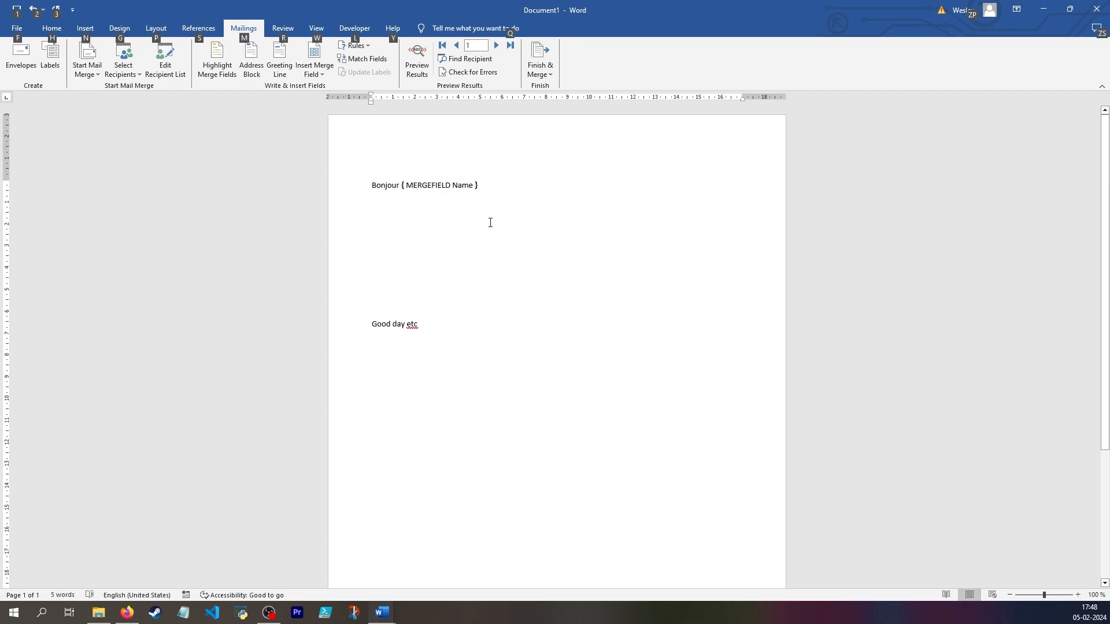
pyautogui.click(417, 60)
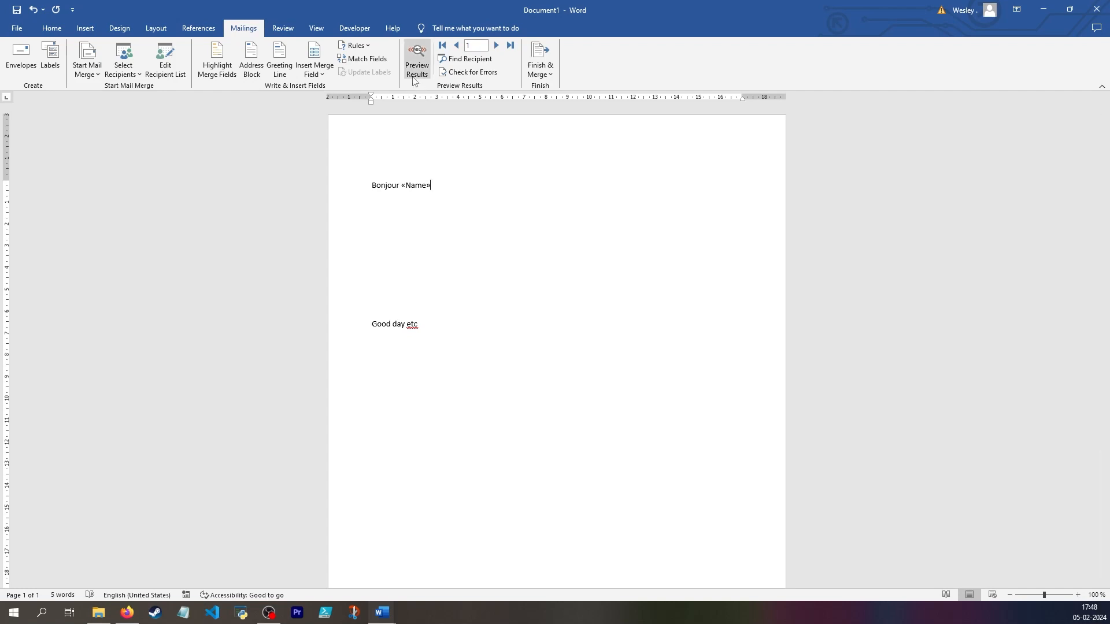
# Step: Preview results so the greeting reads 'Bonjour Uruka' for record 1
pyautogui.click(417, 61)
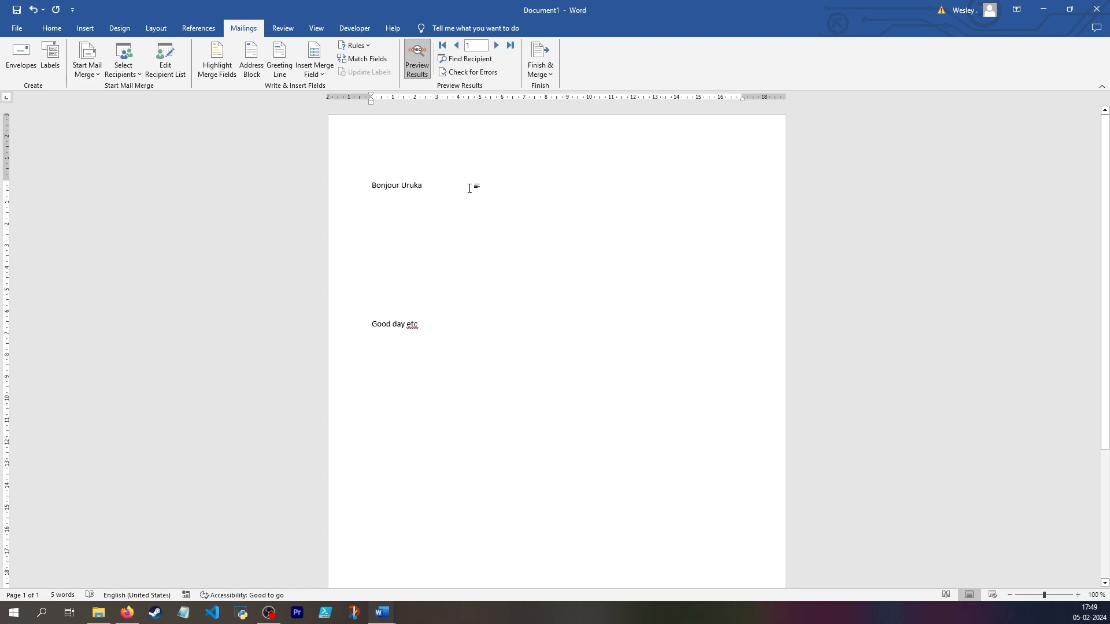
pyautogui.moveTo(518, 224)
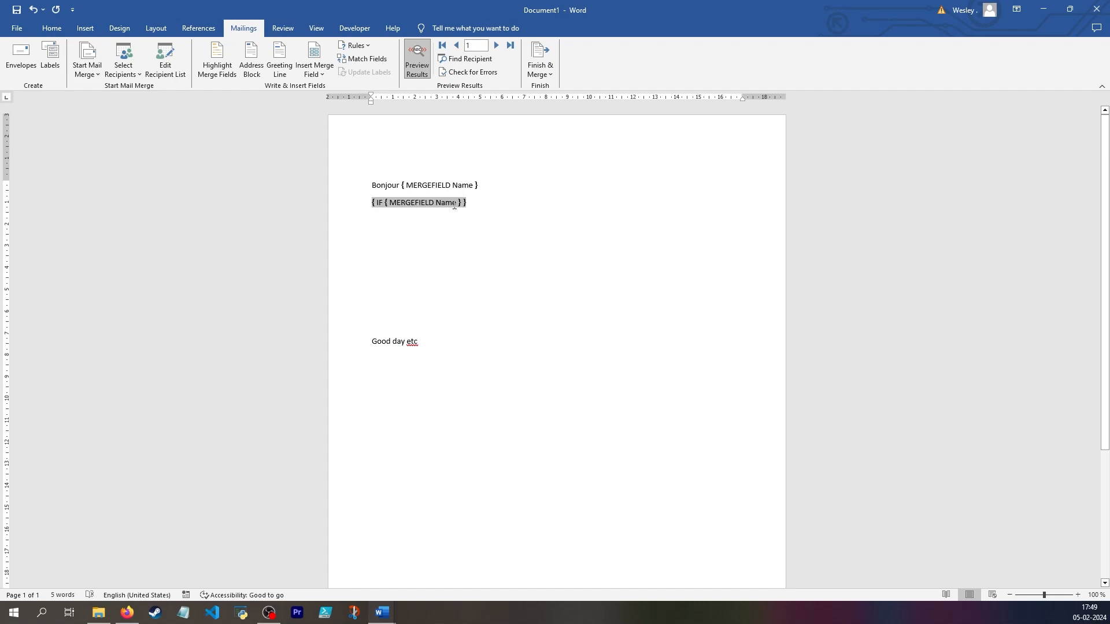
# Step: Add IF fields showing 'Please remember to hand in your PC/Phone' when the answer is Yes
pyautogui.write('PC')
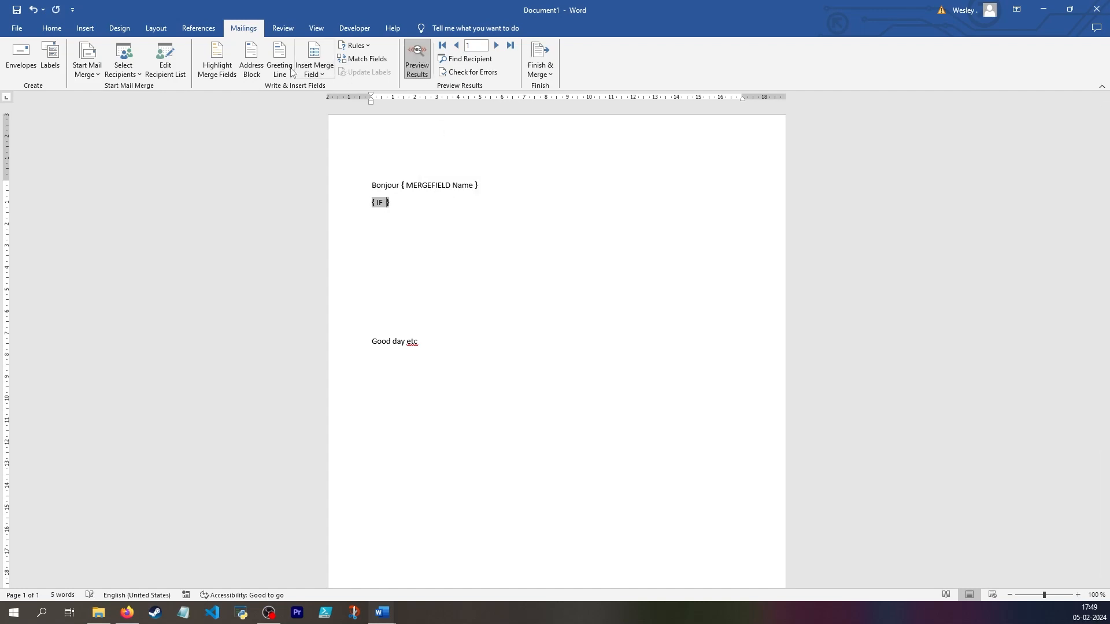
pyautogui.click(313, 60)
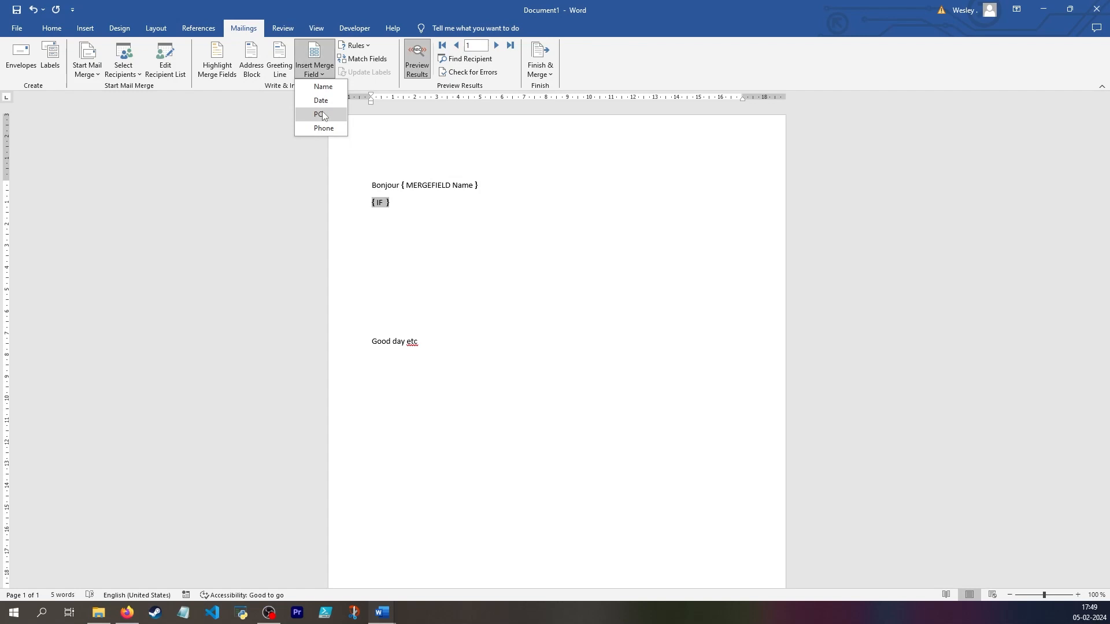
pyautogui.click(322, 114)
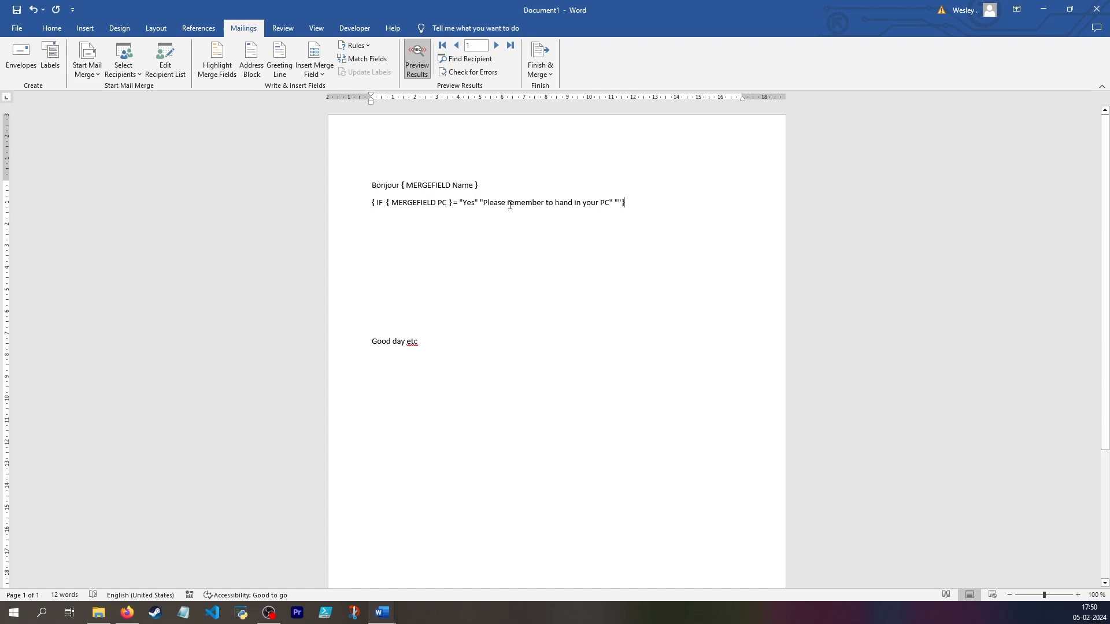
pyautogui.press('ctrl+v')
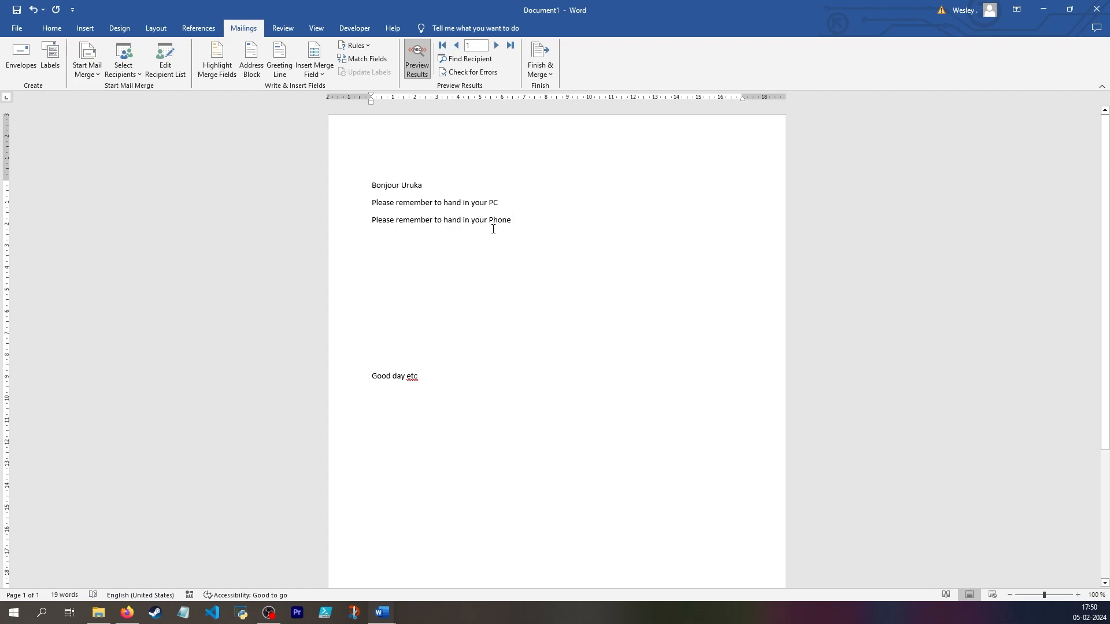
pyautogui.click(496, 45)
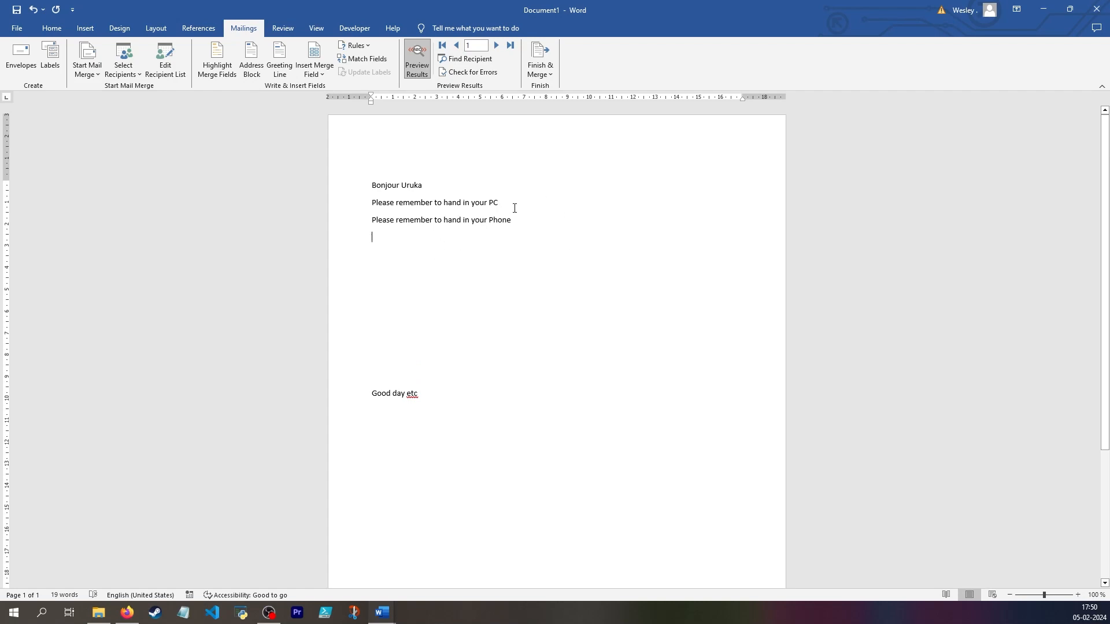
pyautogui.moveTo(344, 248)
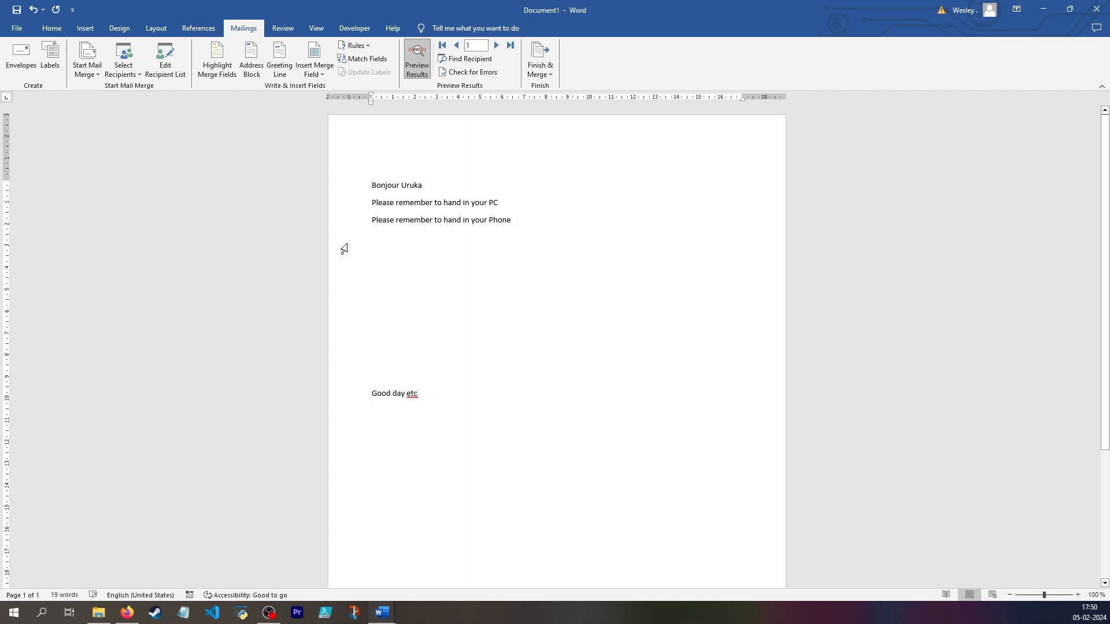
pyautogui.moveTo(465, 323)
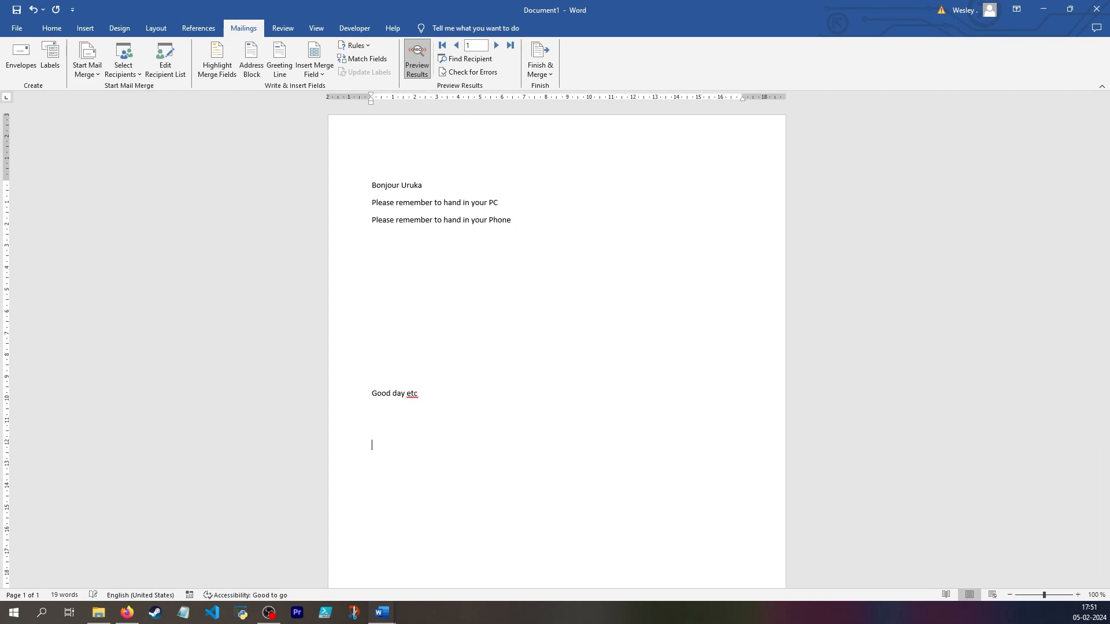
# Step: Type the 'Signature line' label below 'Good day etc' and add the Date label beside it
pyautogui.write('Signature line')
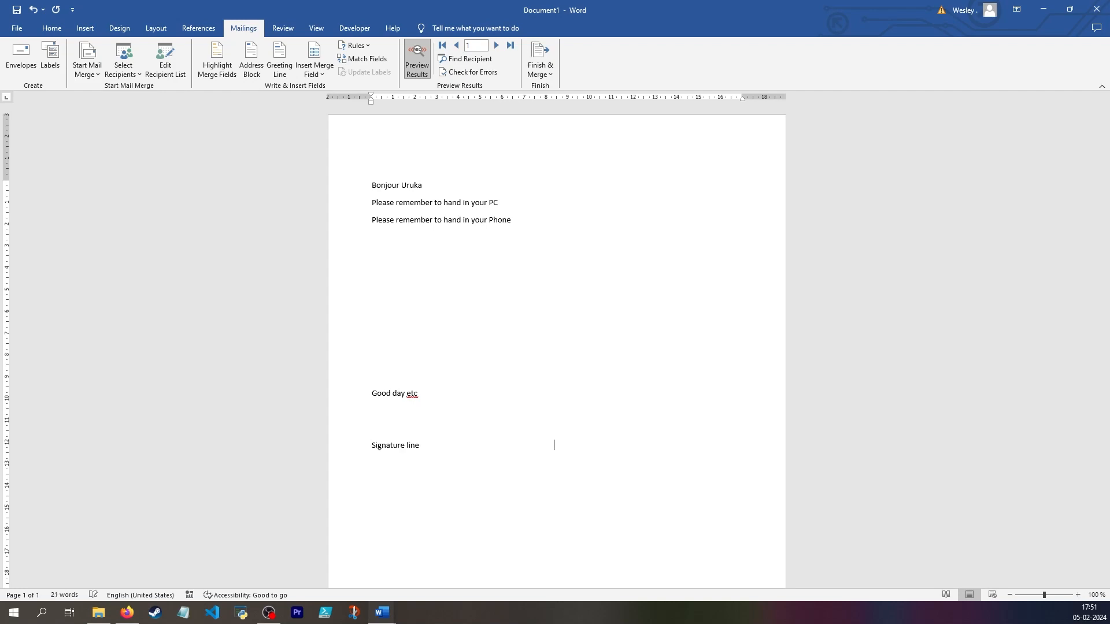
pyautogui.click(85, 28)
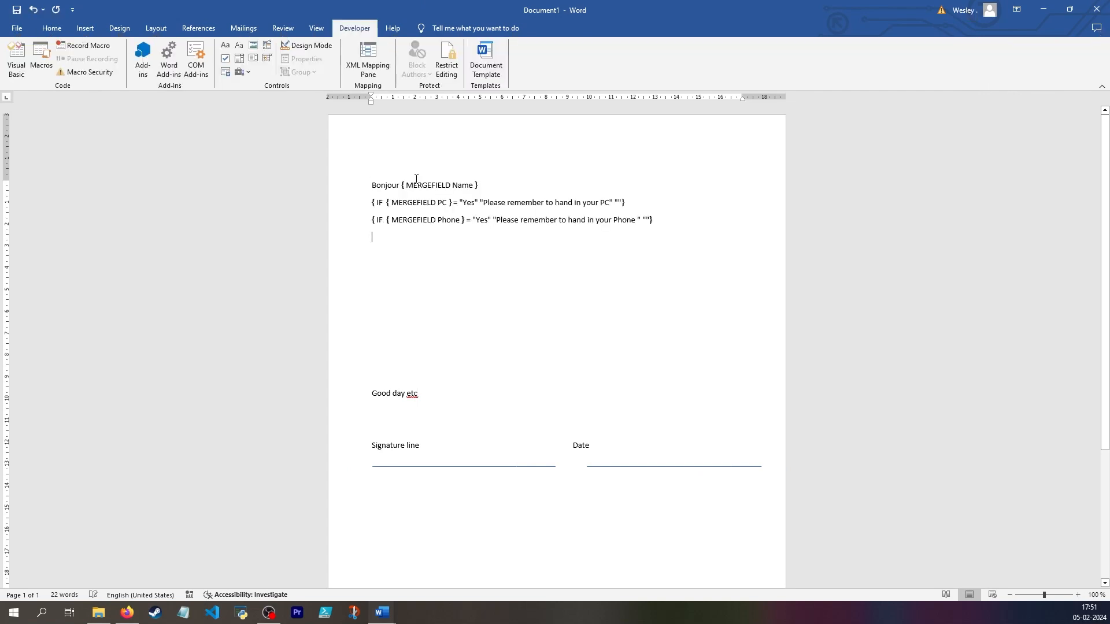
# Step: Reword the reminders to 'Confirm you handed in your PC/Phone' with checkboxes, in Design Mode
pyautogui.tripleClick(495, 203)
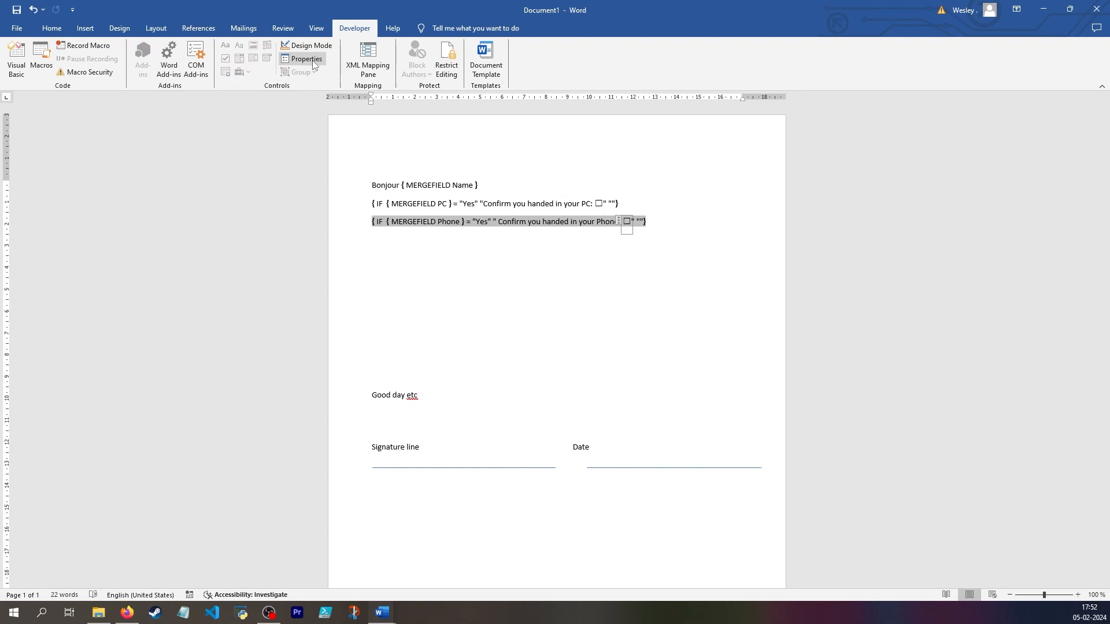
pyautogui.click(305, 59)
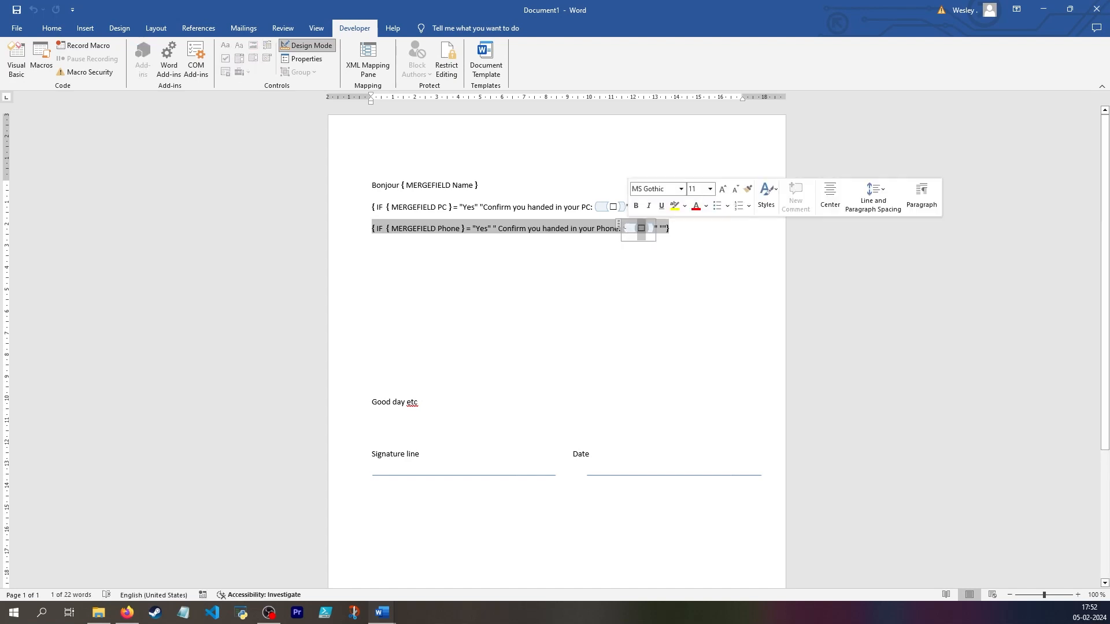
pyautogui.click(304, 59)
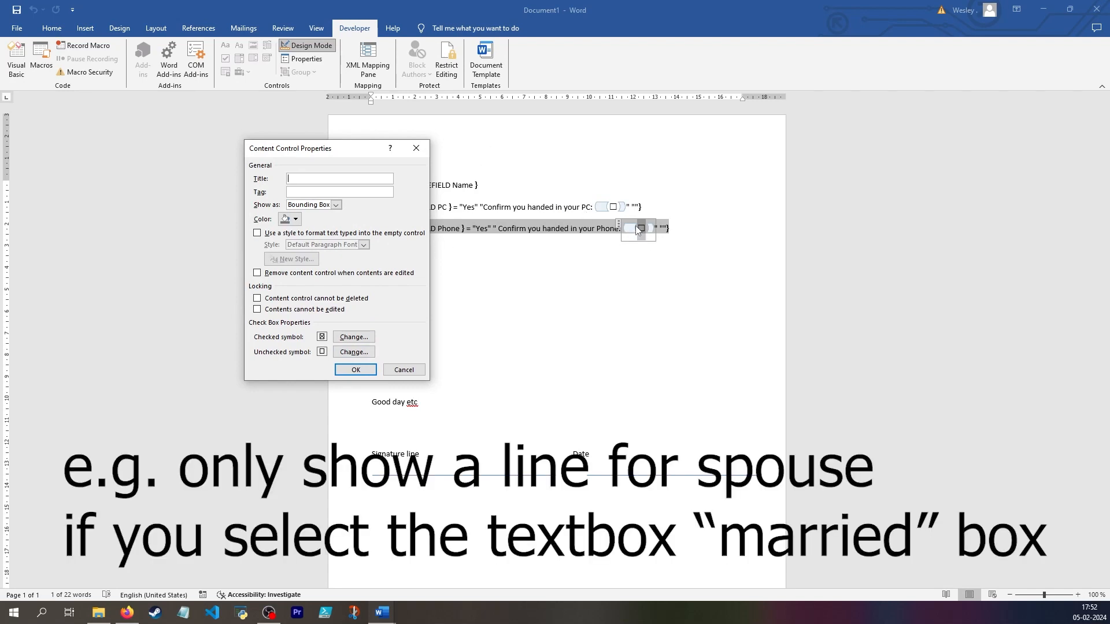
pyautogui.moveTo(422, 165)
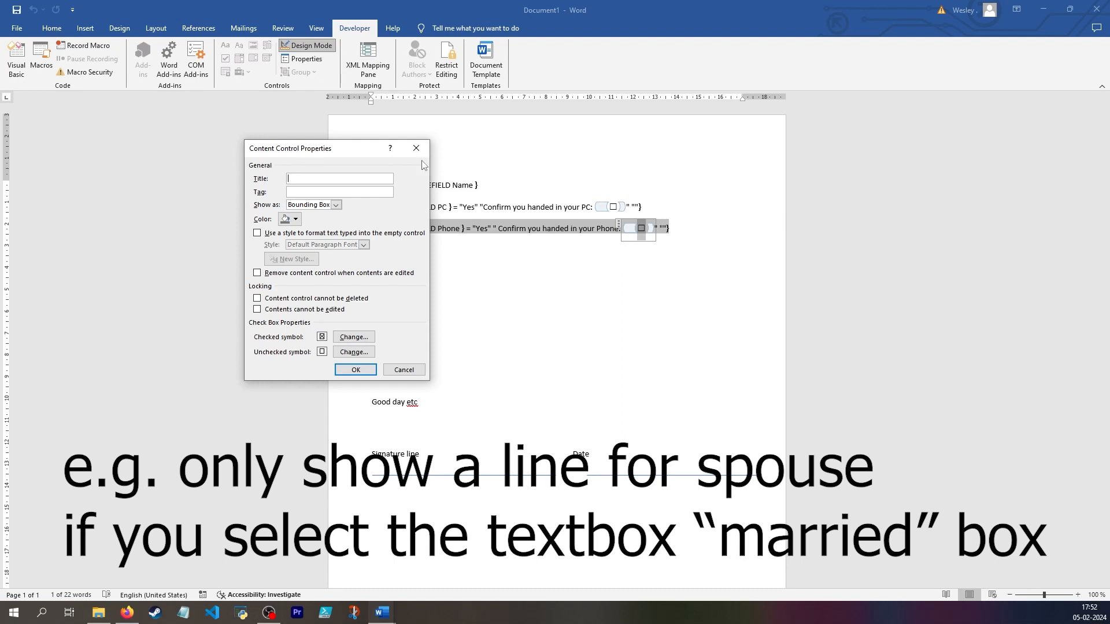
# Step: Deselect the Phone line and refresh the merged preview of Uruka's letter (record 1)
pyautogui.click(354, 370)
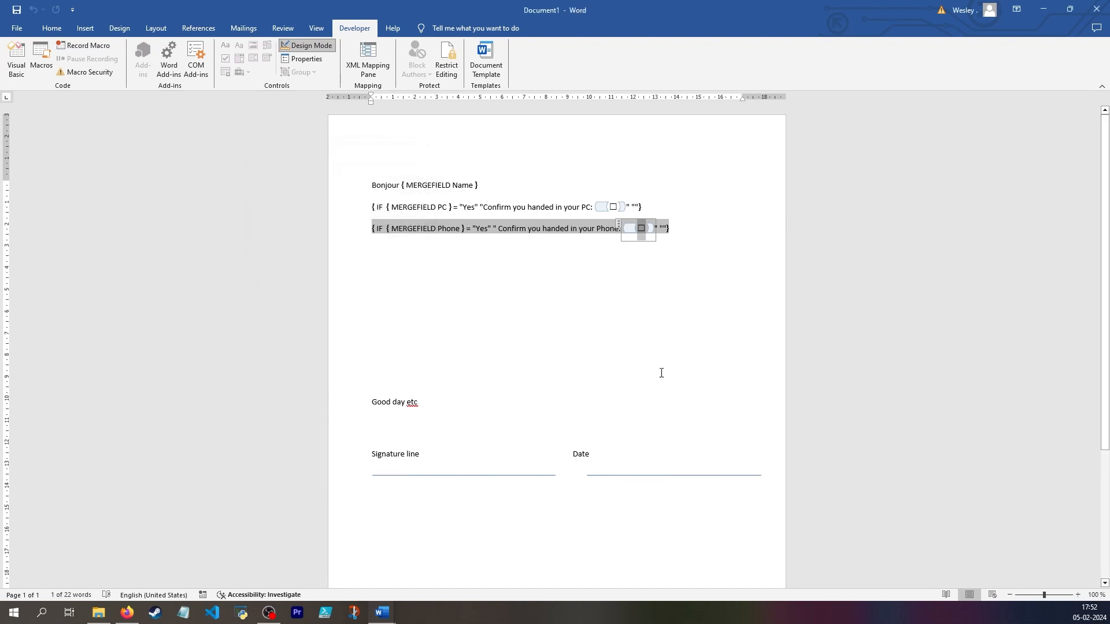
pyautogui.click(479, 185)
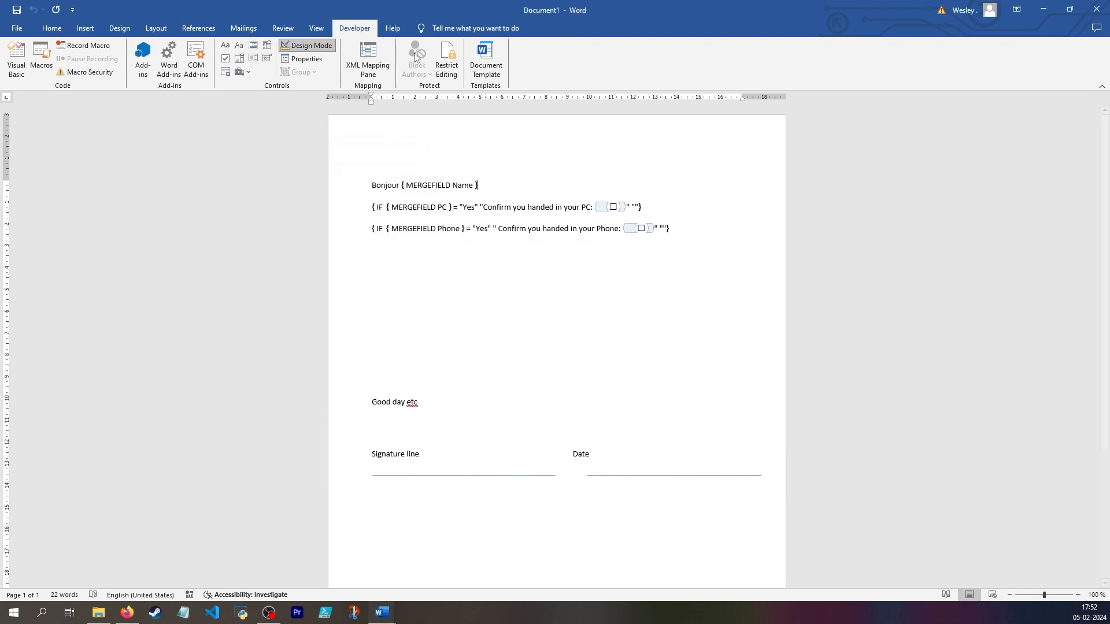
pyautogui.click(243, 28)
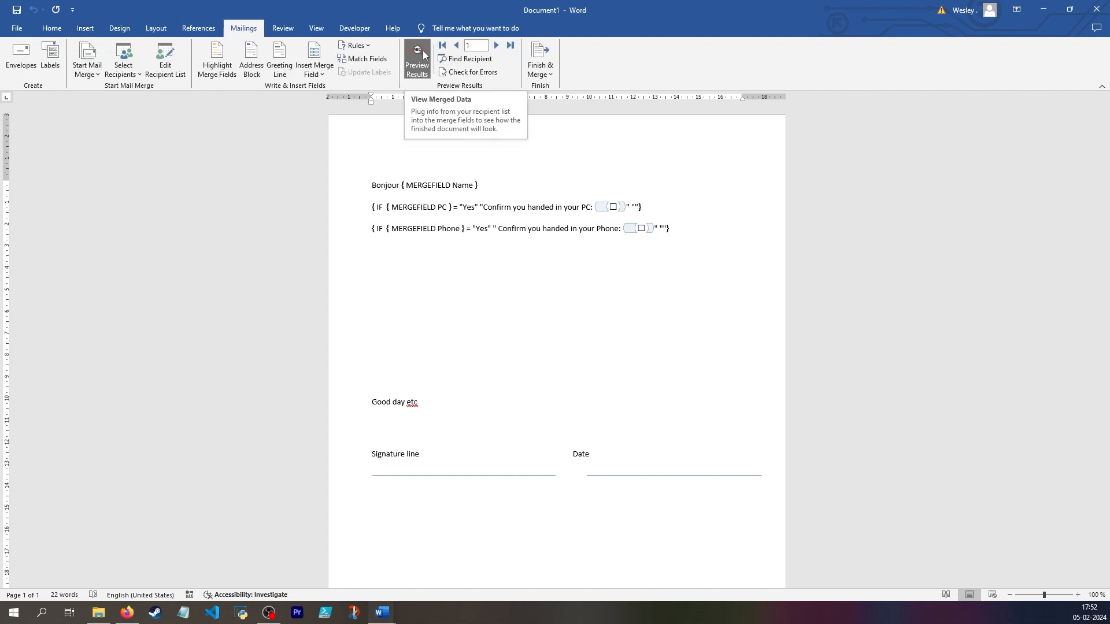
pyautogui.click(416, 59)
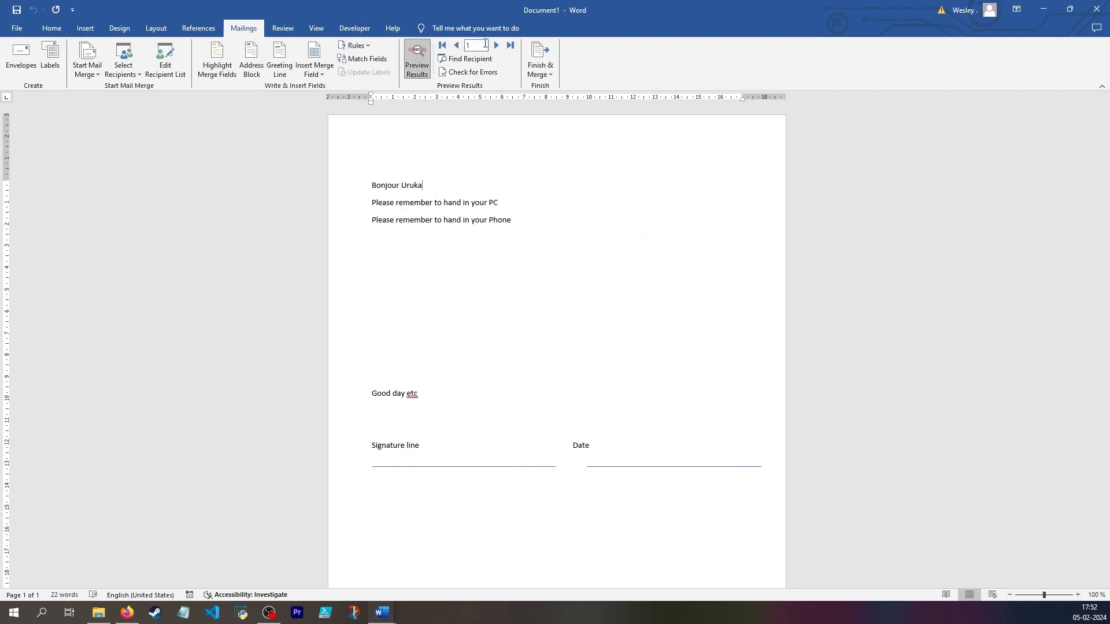
pyautogui.click(496, 44)
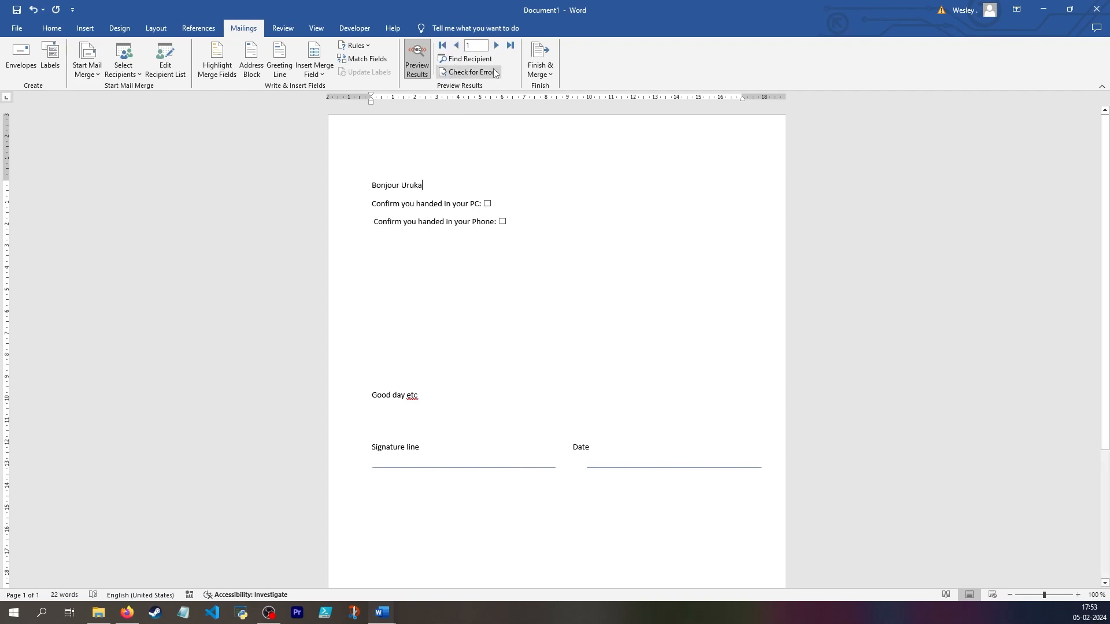
pyautogui.click(416, 60)
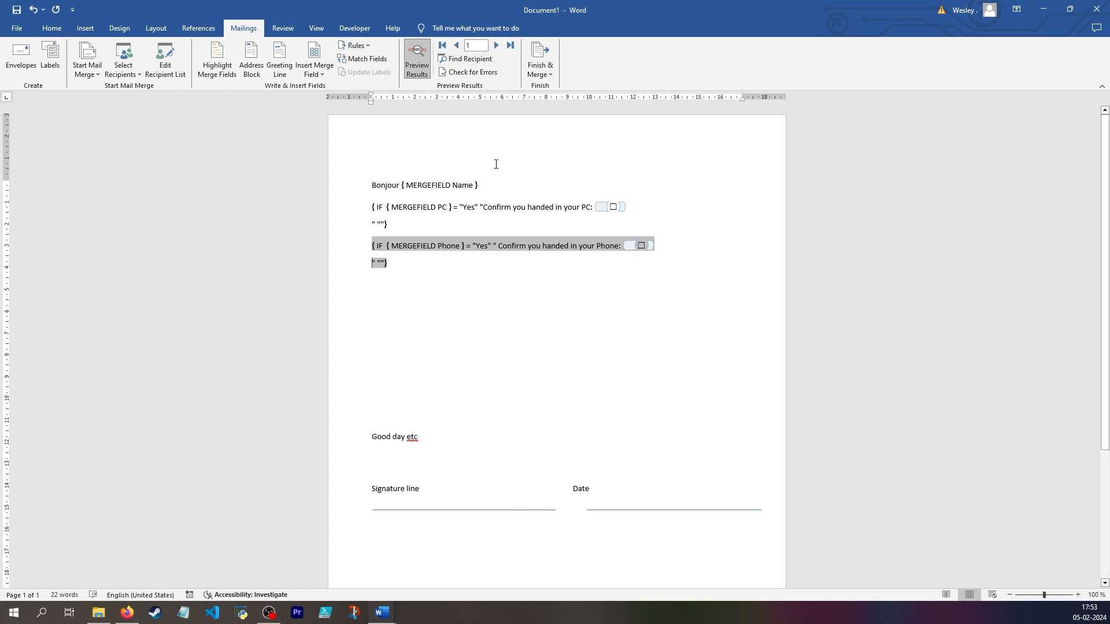
pyautogui.click(496, 45)
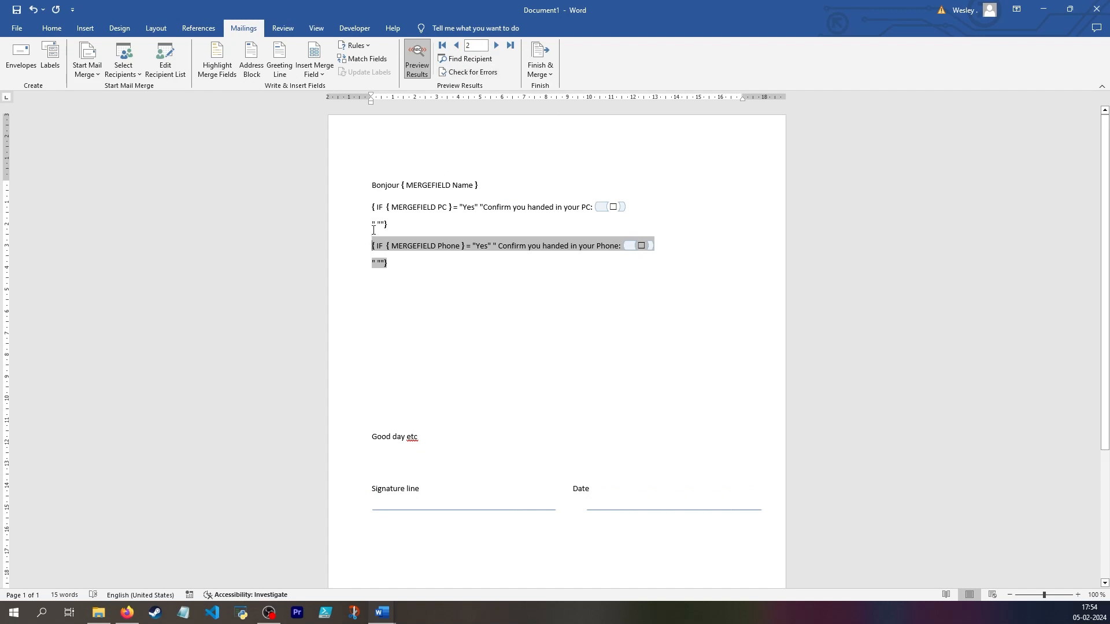
pyautogui.click(457, 44)
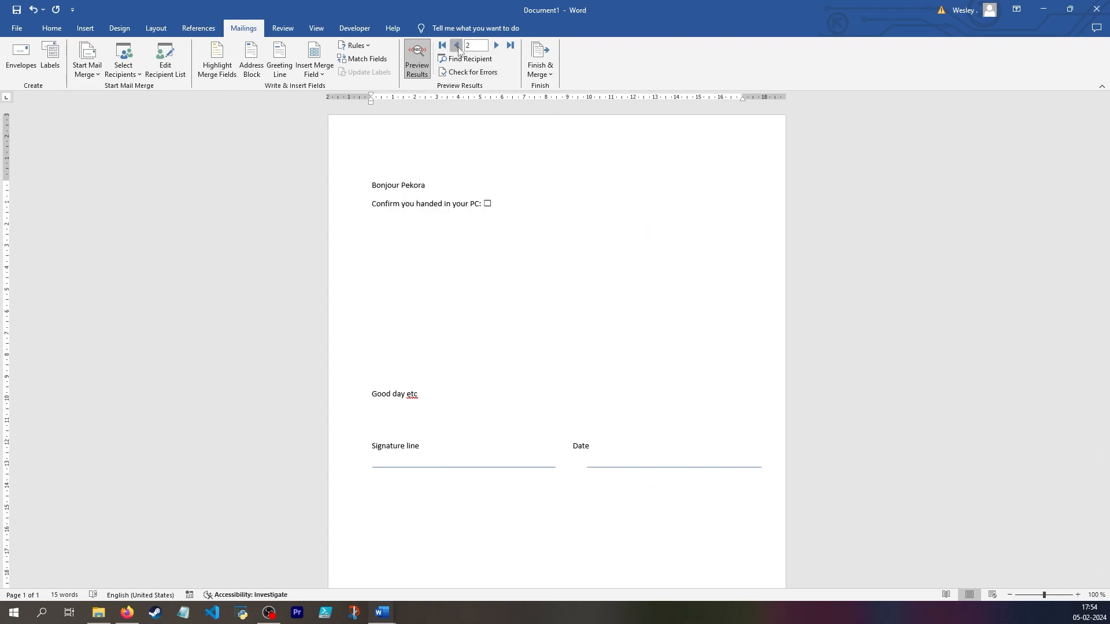
pyautogui.click(457, 45)
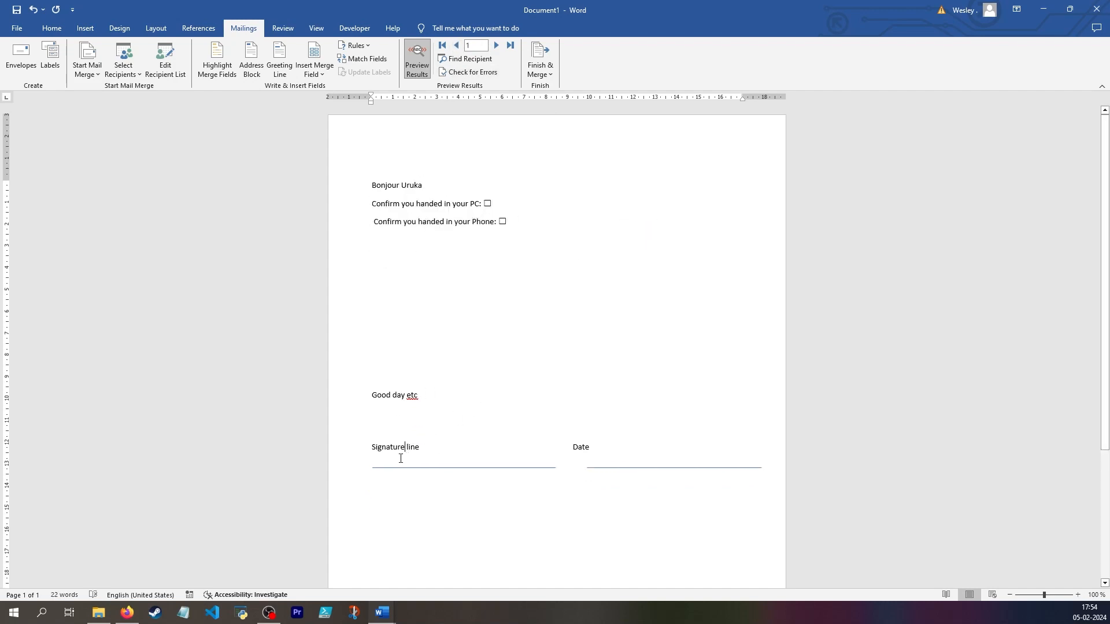
pyautogui.click(84, 29)
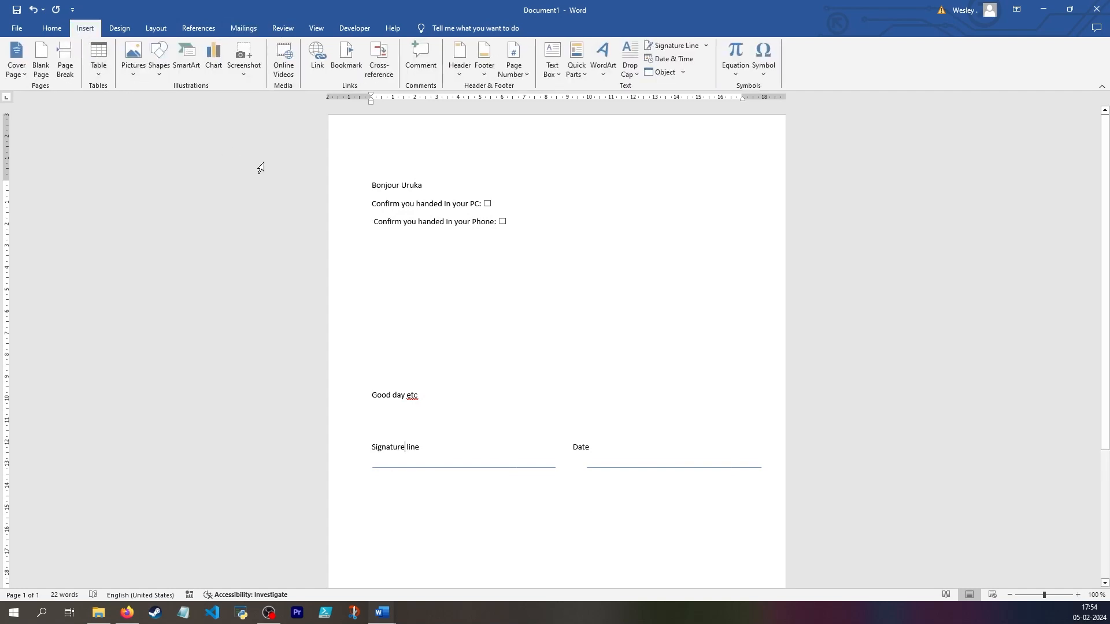
pyautogui.moveTo(369, 485); pyautogui.dragTo(506, 519)
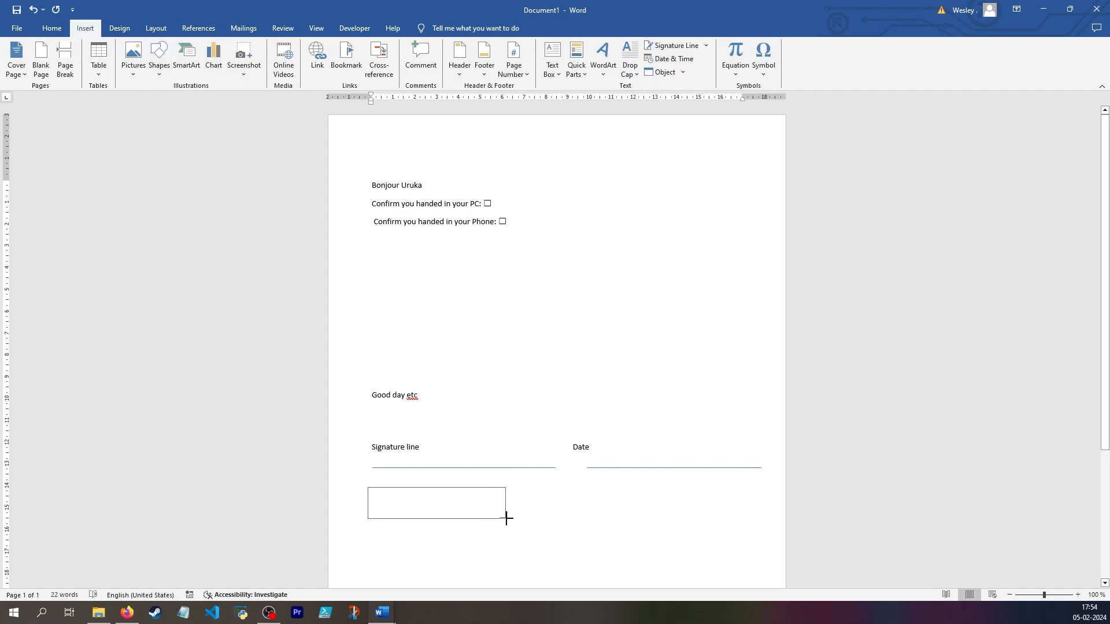
pyautogui.click(50, 28)
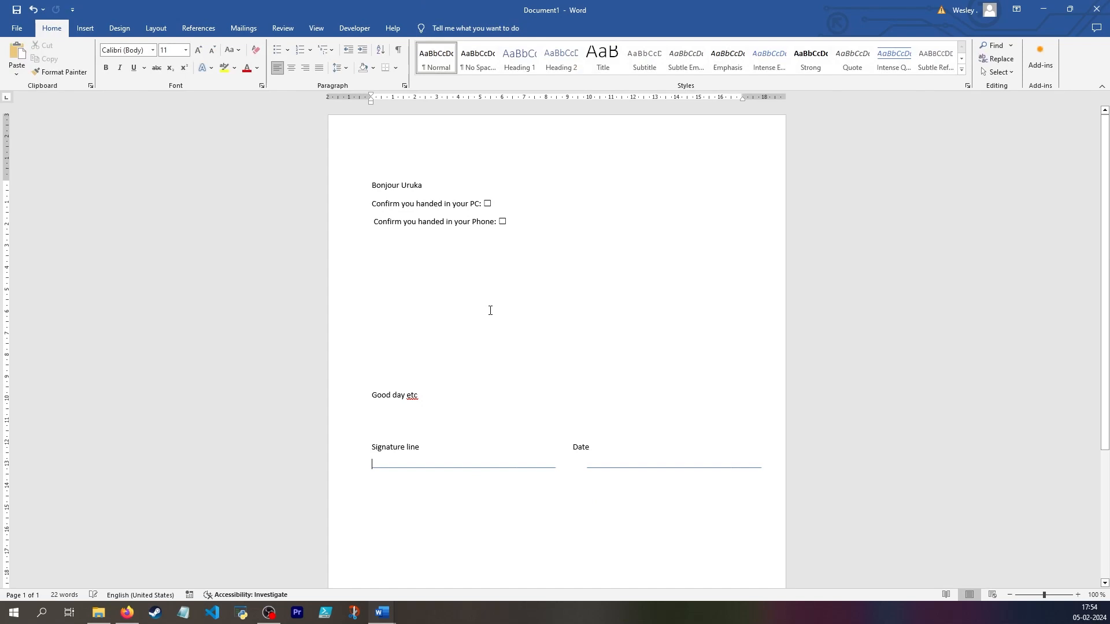
pyautogui.click(242, 28)
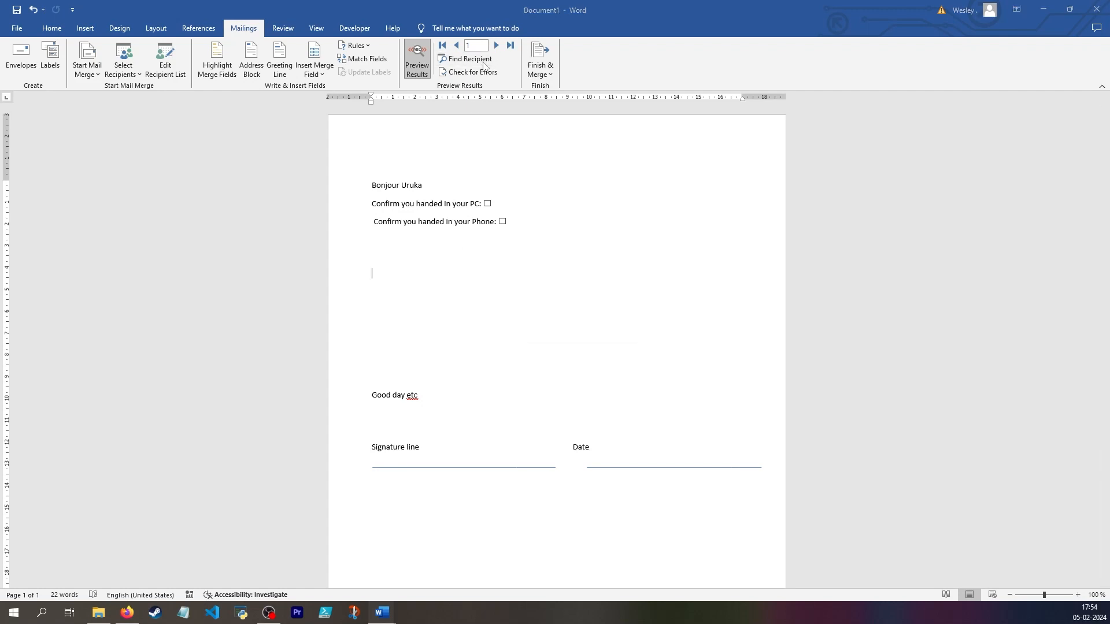
# Step: Search recipients for 'u', then confirm the recipient list with Pekora unchecked
pyautogui.click(469, 58)
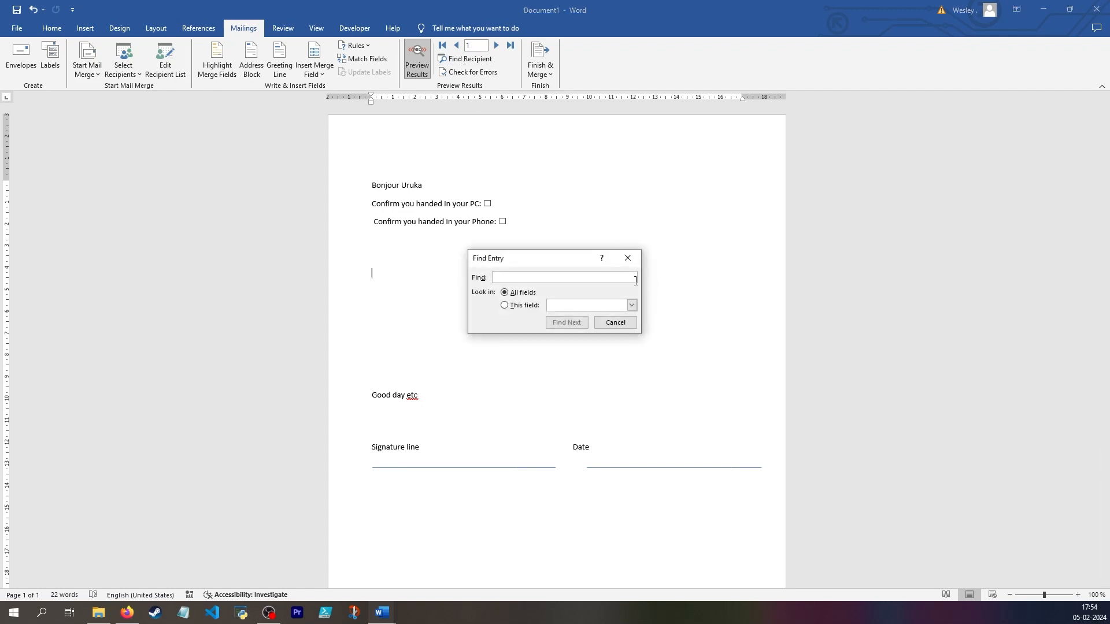
pyautogui.write('u')
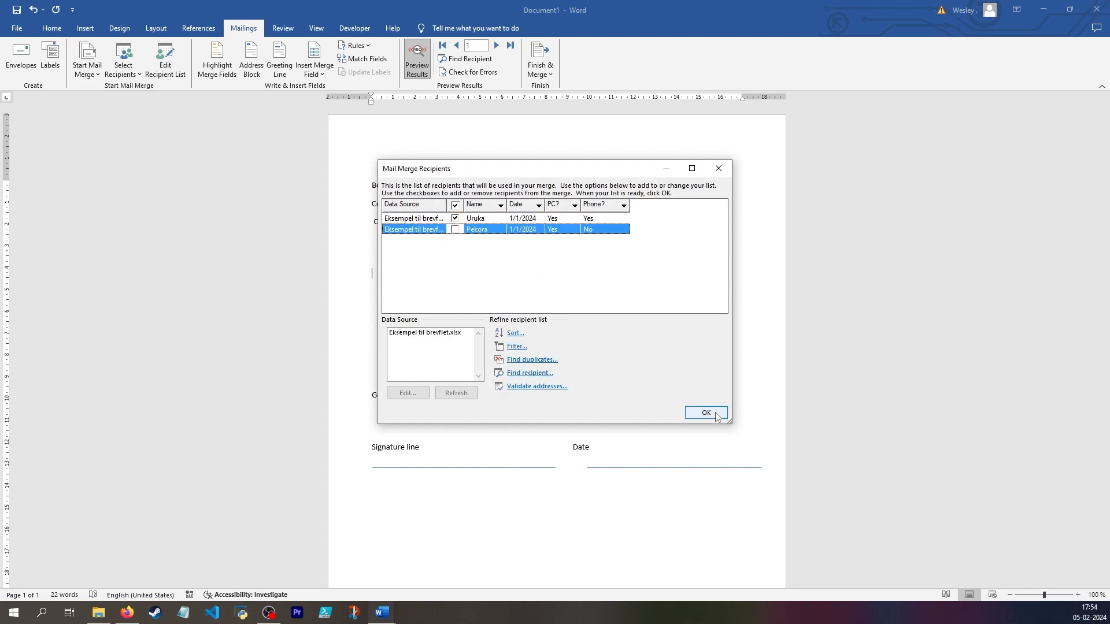
pyautogui.click(705, 412)
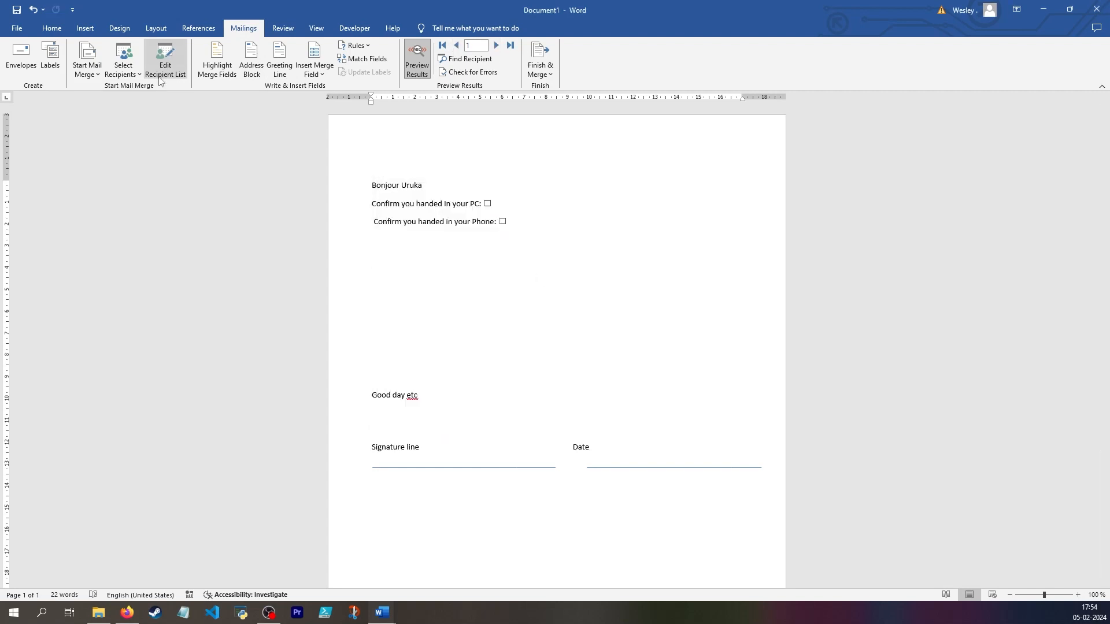
# Step: Re-include Pekora and view her letter showing only the PC confirmation line
pyautogui.click(164, 60)
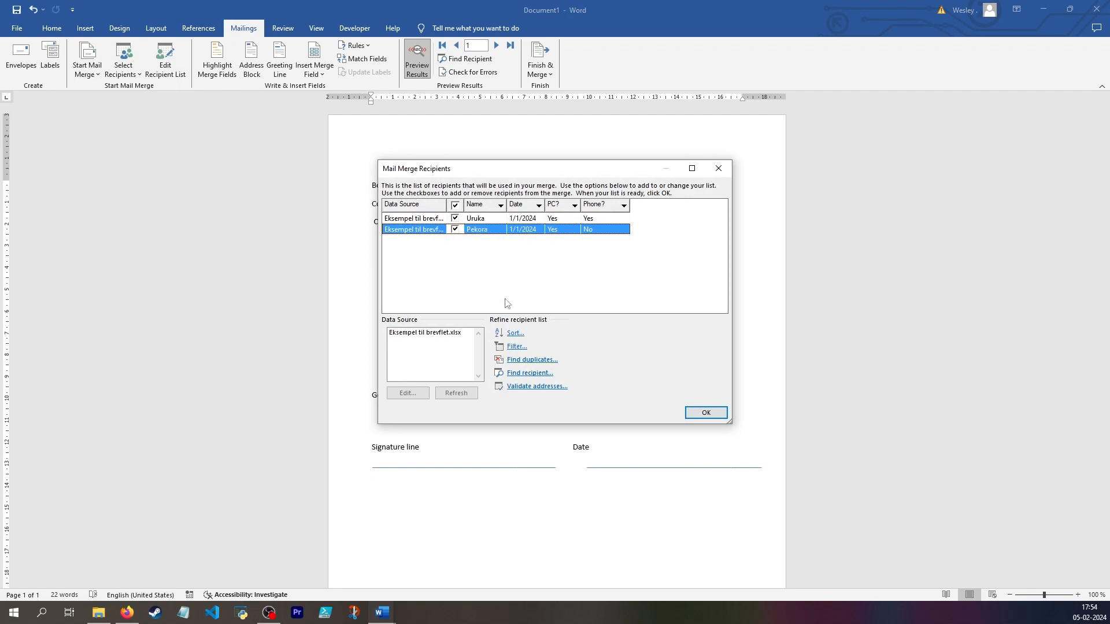
pyautogui.moveTo(517, 346)
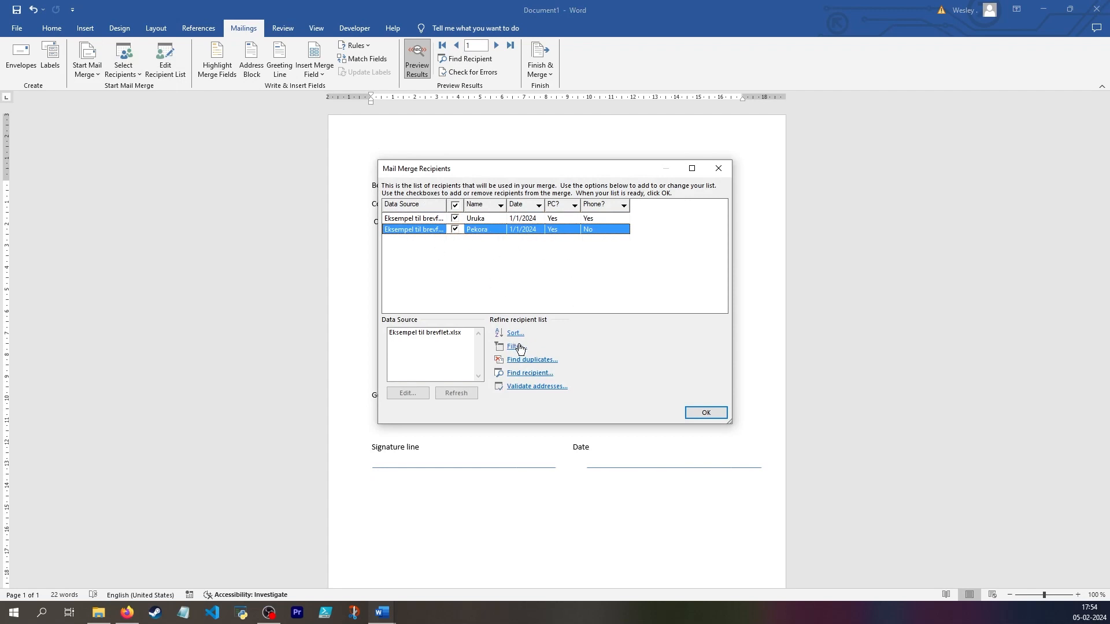
pyautogui.click(706, 413)
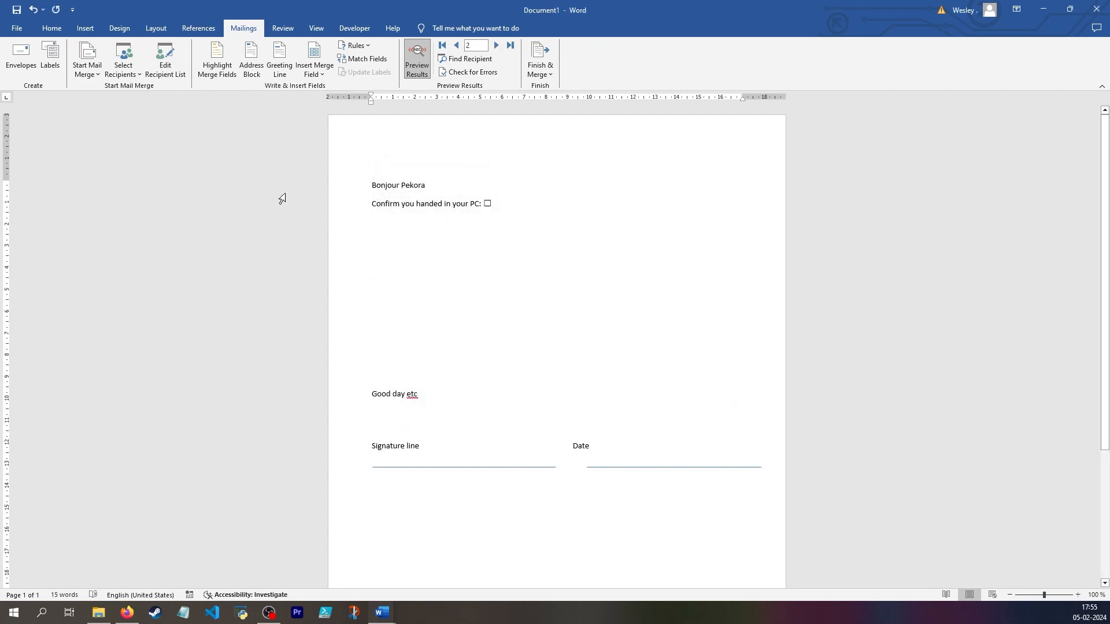
pyautogui.moveTo(582, 282)
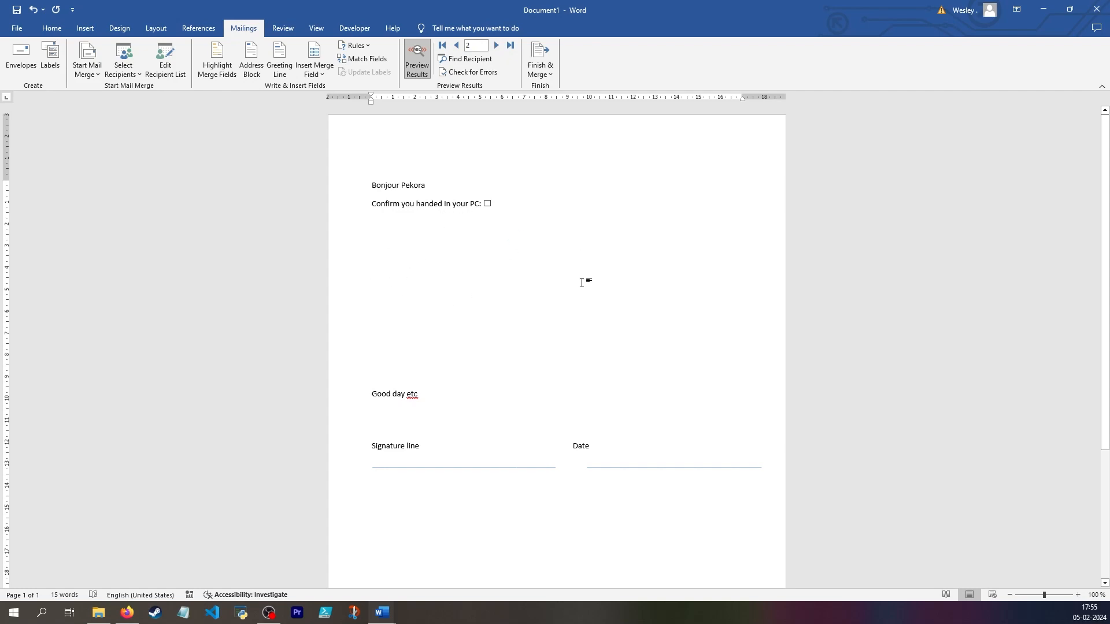
pyautogui.moveTo(527, 237)
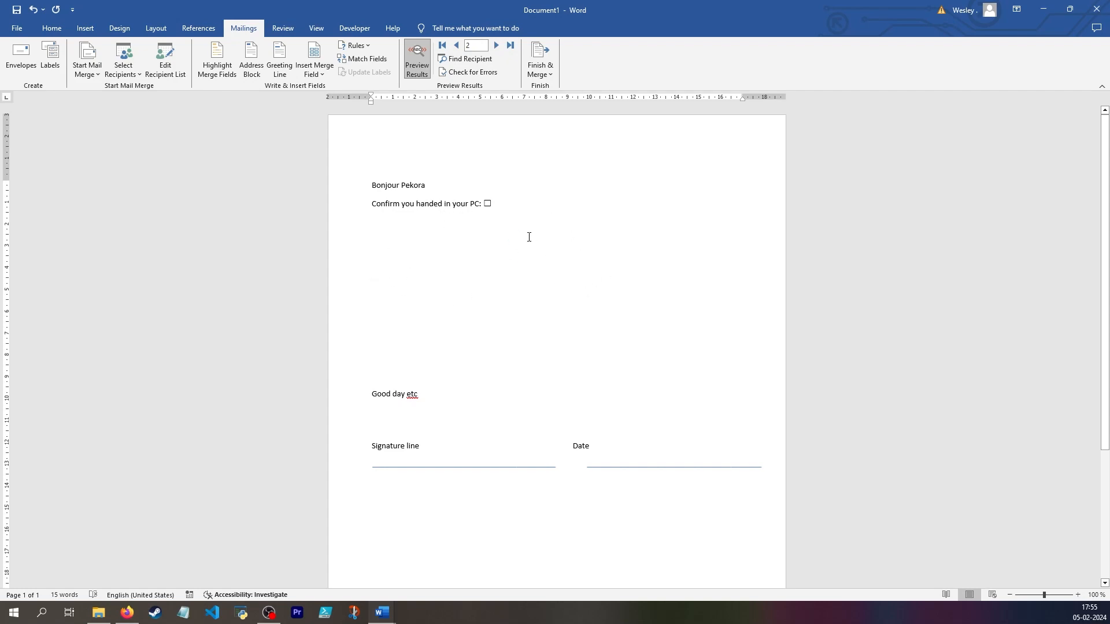
pyautogui.click(372, 272)
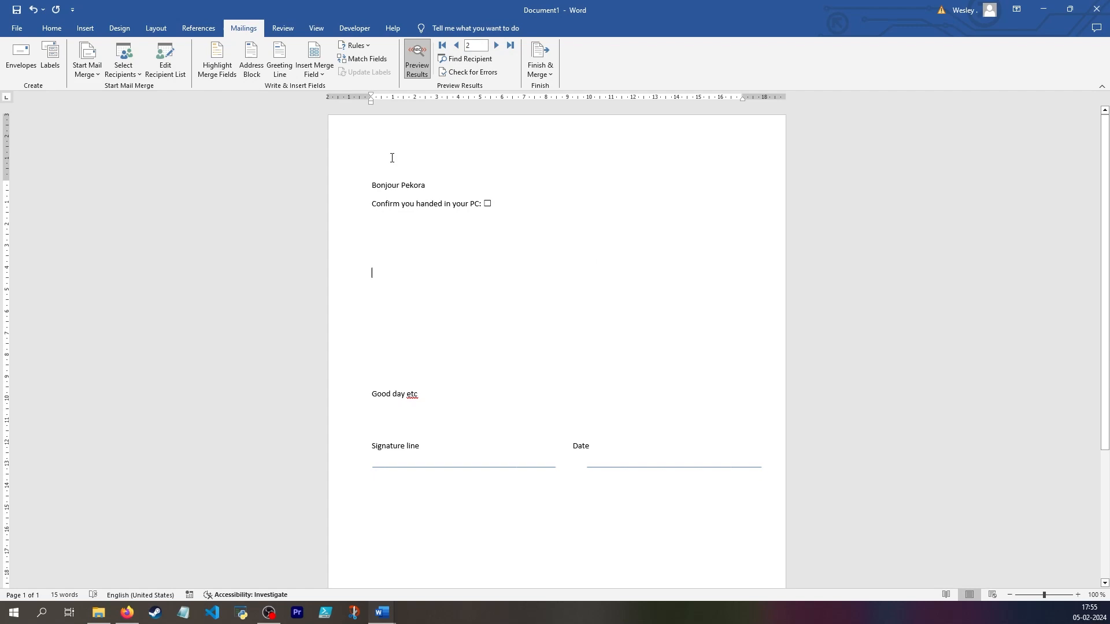
pyautogui.moveTo(486, 203)
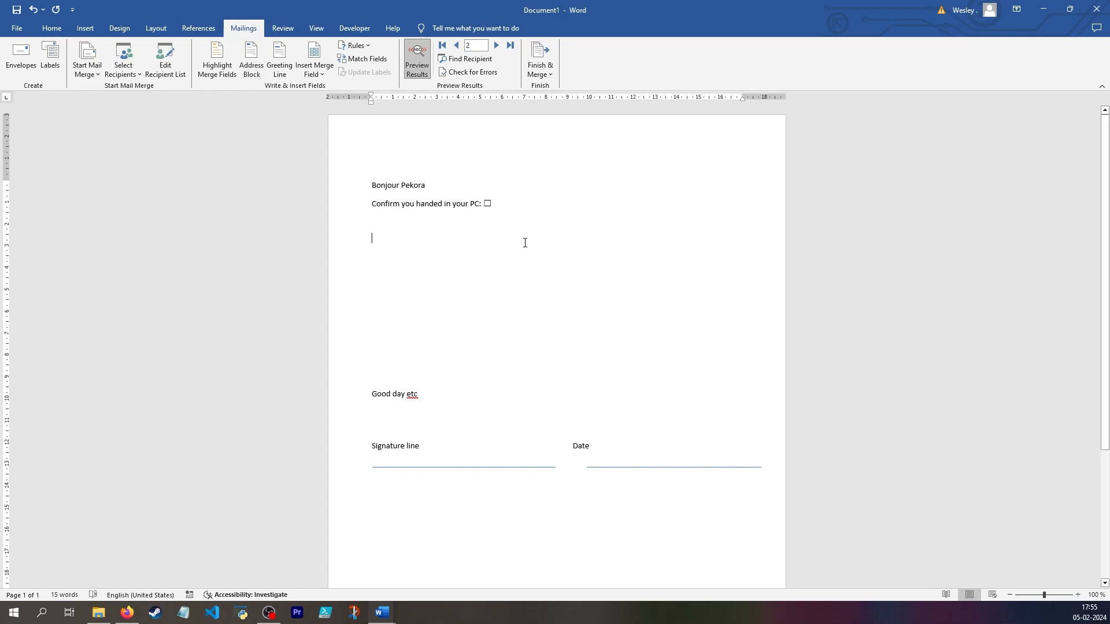
pyautogui.moveTo(351, 178)
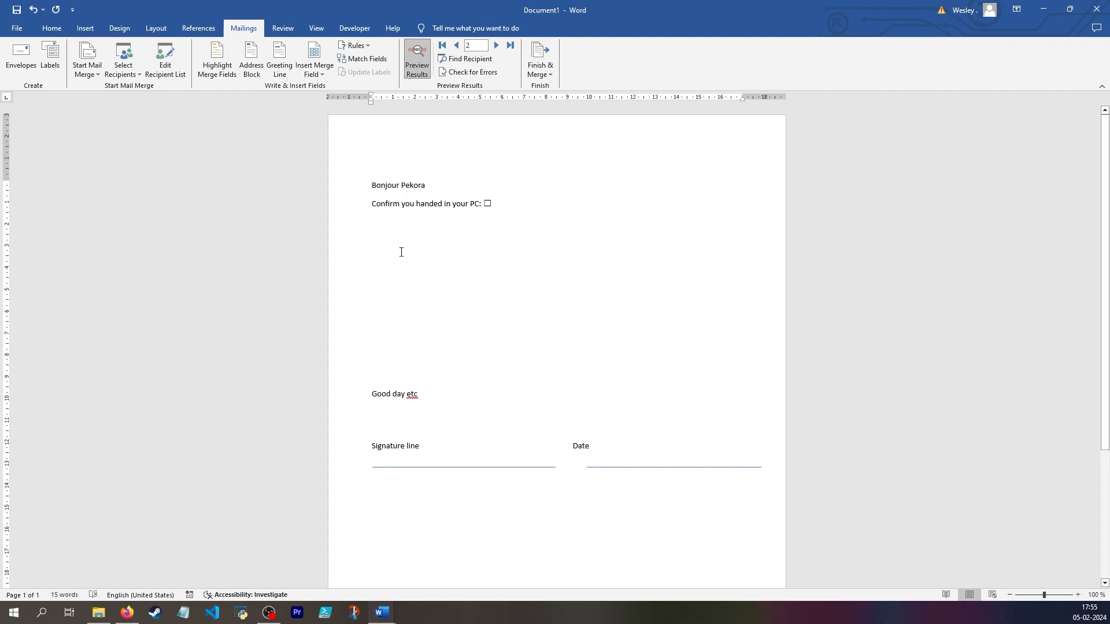
pyautogui.click(373, 238)
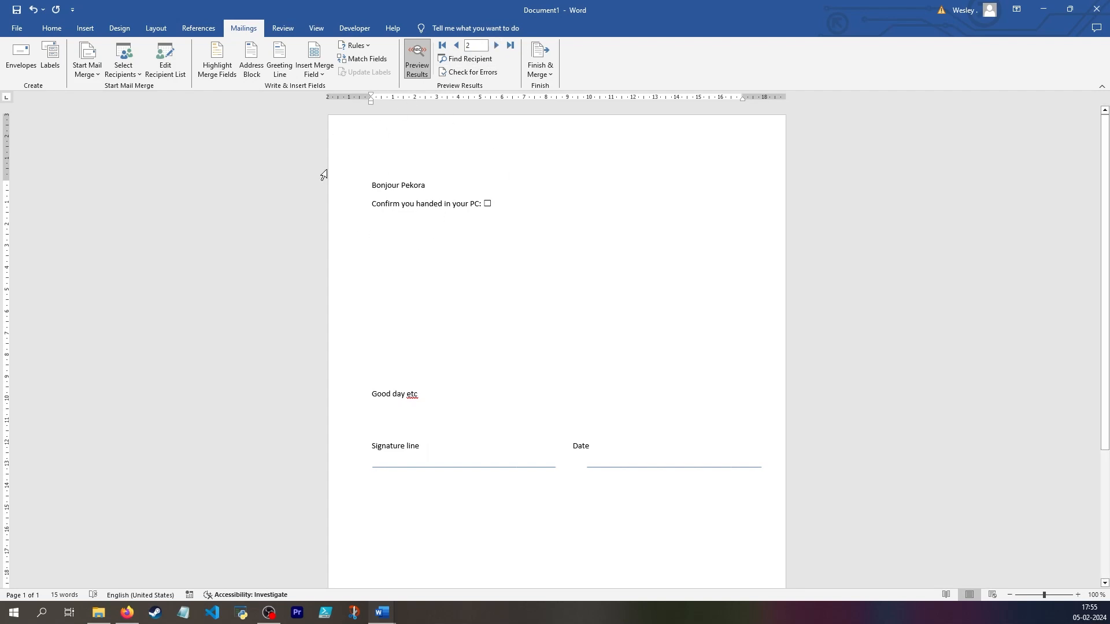
pyautogui.click(539, 59)
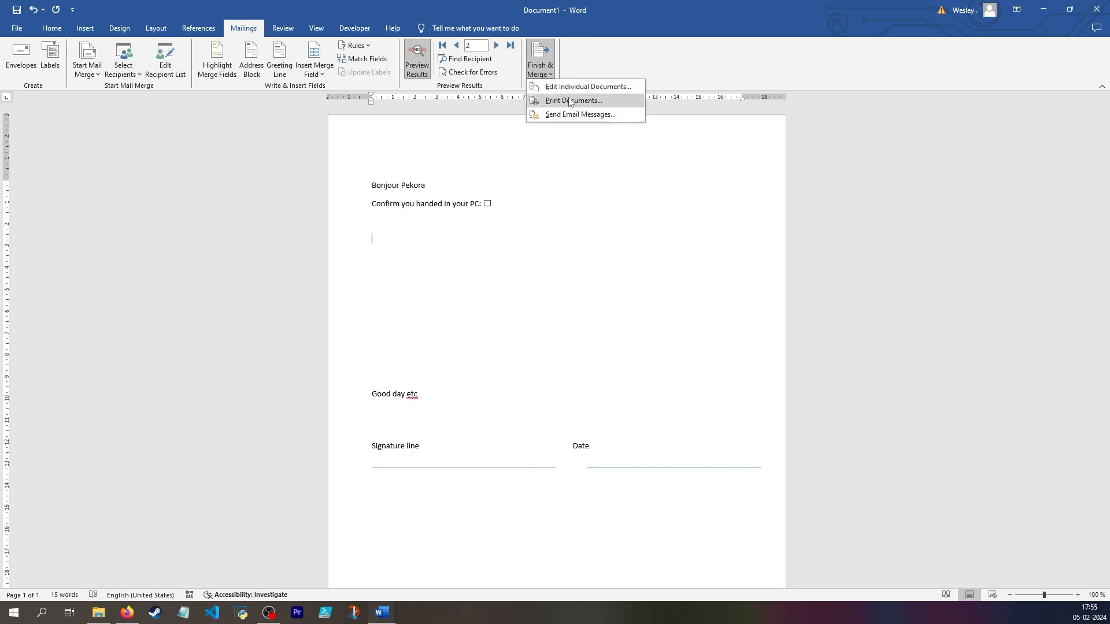
# Step: Print the merged letters starting from record 1
pyautogui.click(572, 100)
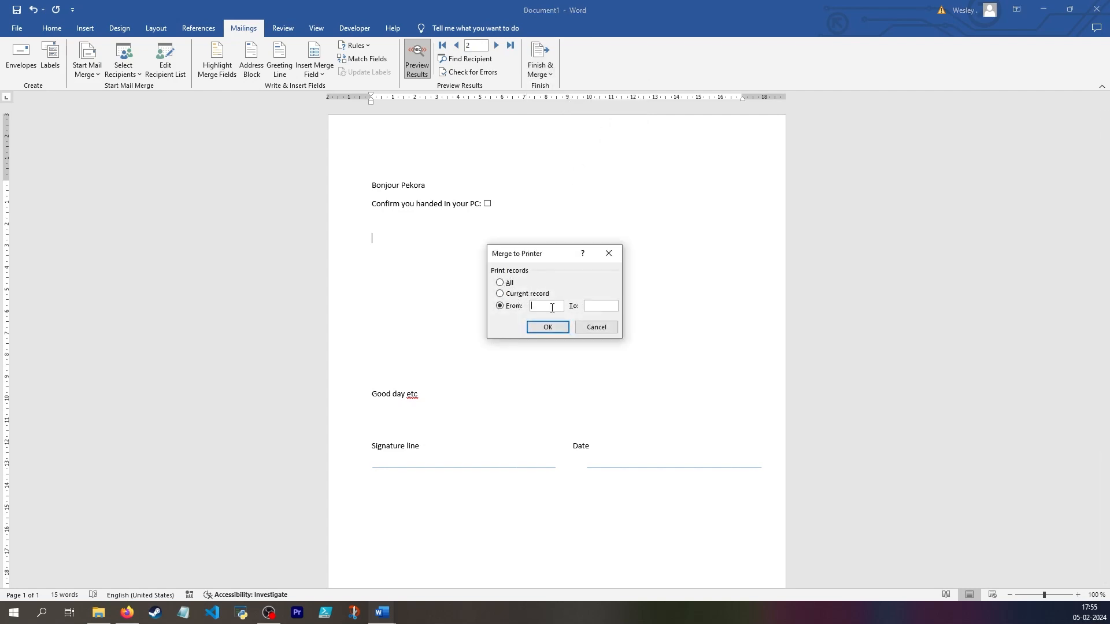
pyautogui.write('1')
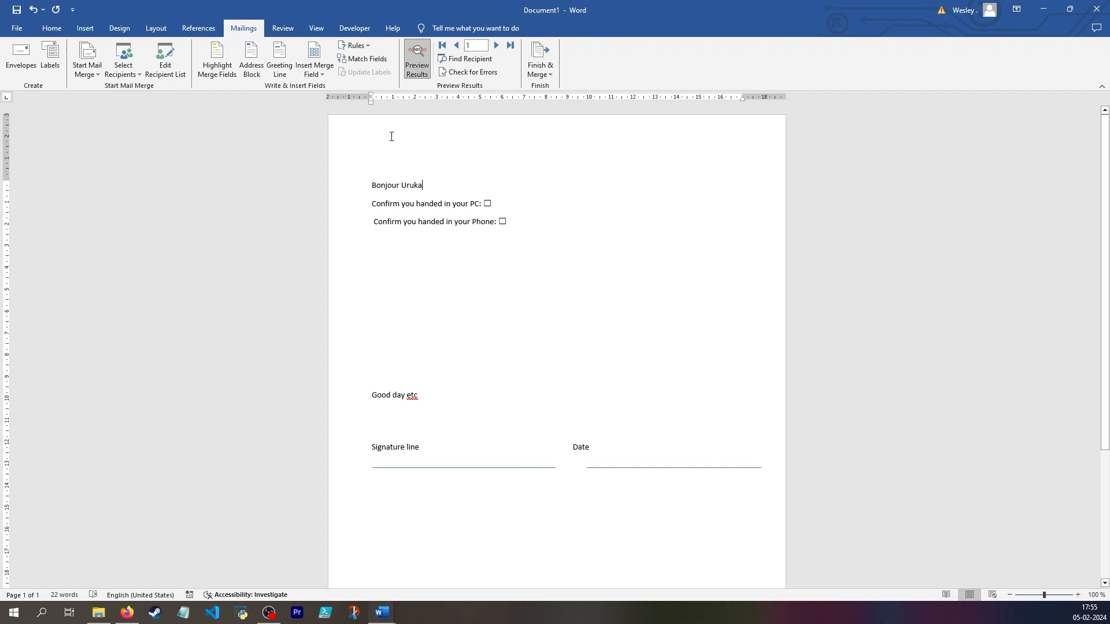
pyautogui.moveTo(420, 201)
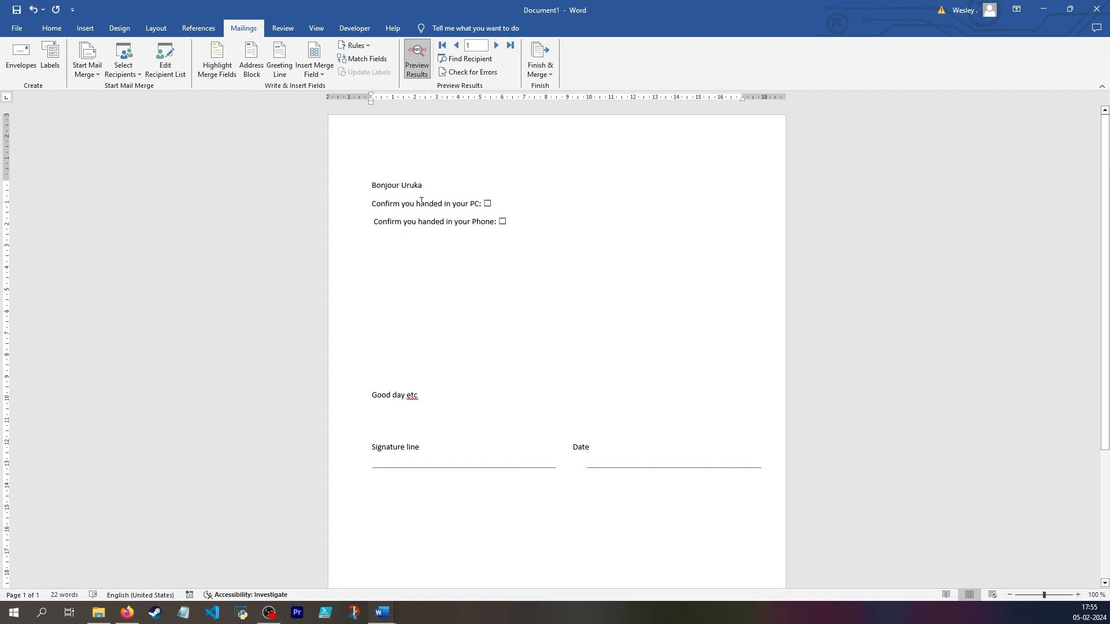
# Step: Turn off Preview Results to show the «Name» field, and move to record 2
pyautogui.click(416, 58)
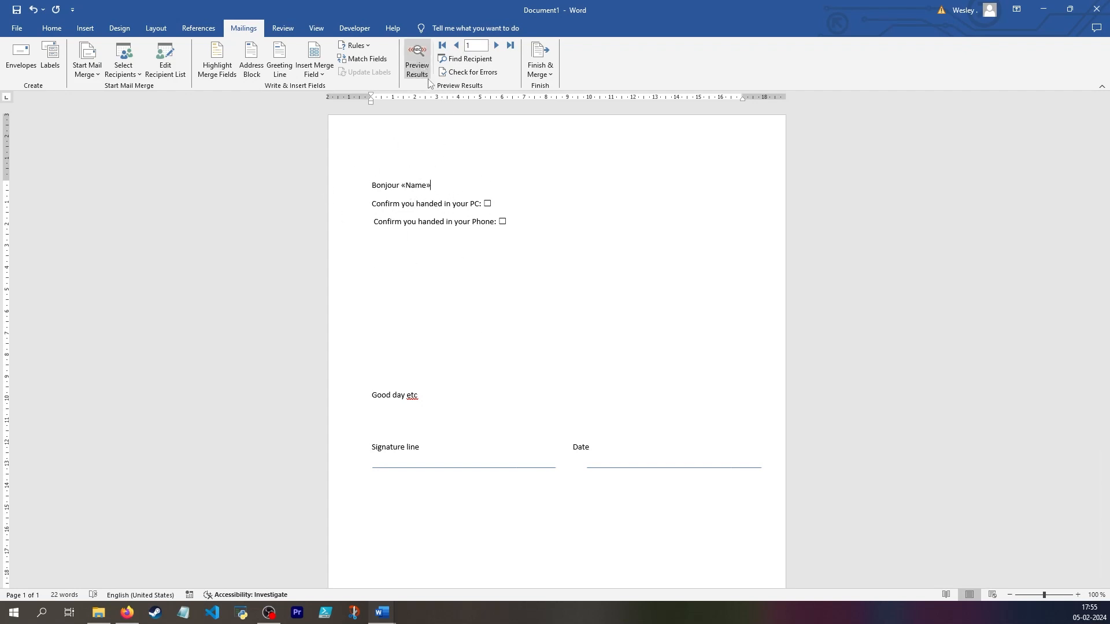
pyautogui.click(457, 45)
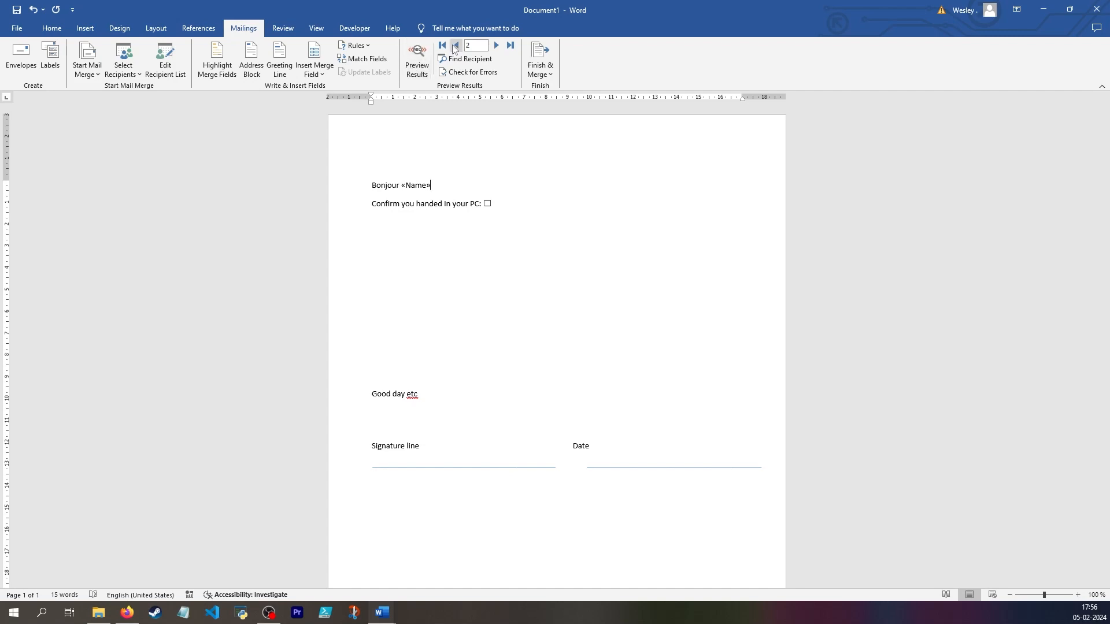